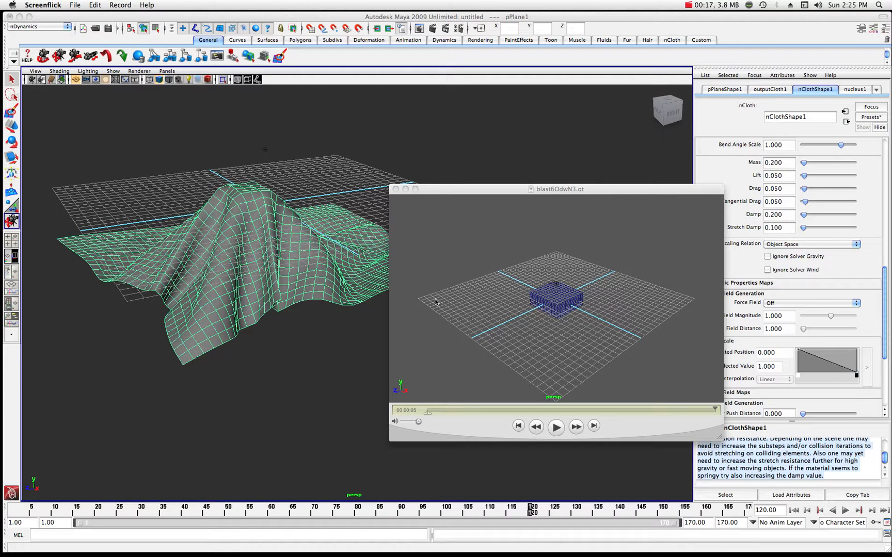
Play the blast6OdwN3.qt cloth playblast in QuickTime twice, then close the movie
left_click(556, 425)
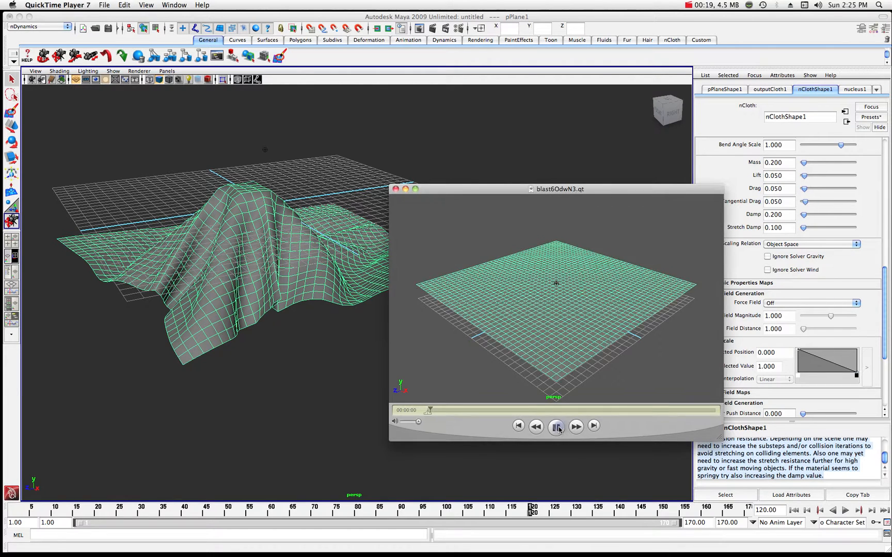
left_click(556, 426)
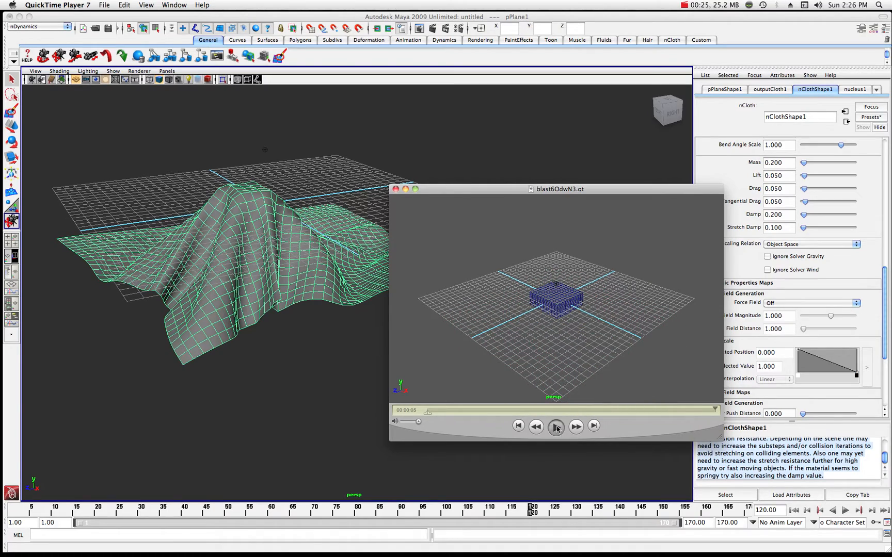
left_click(556, 428)
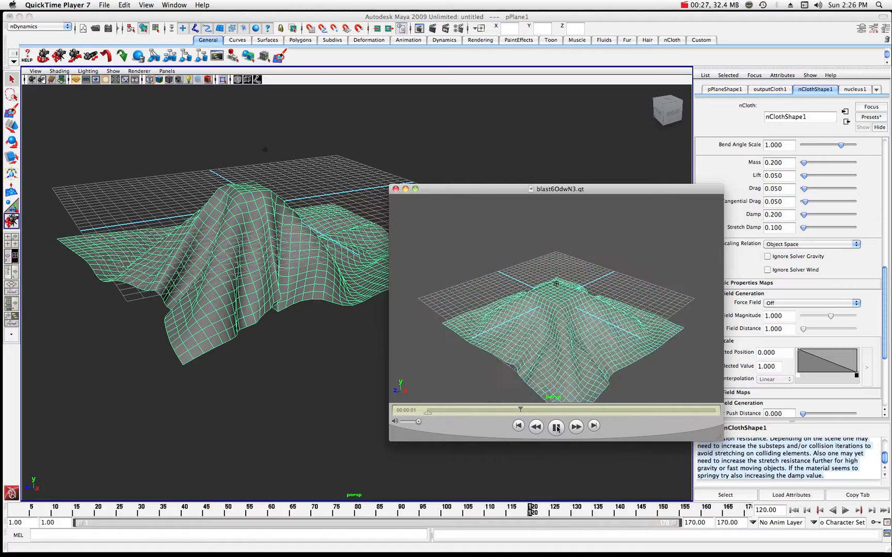
left_click(555, 426)
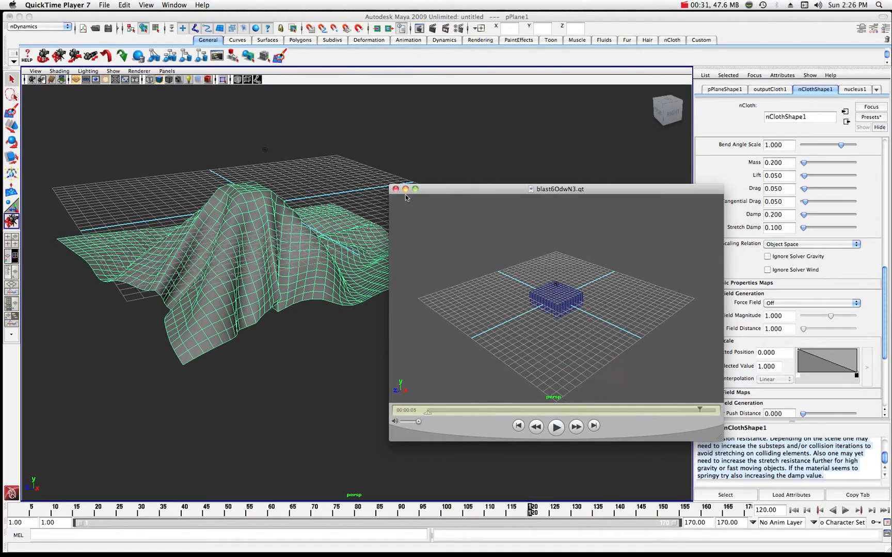
left_click(396, 189)
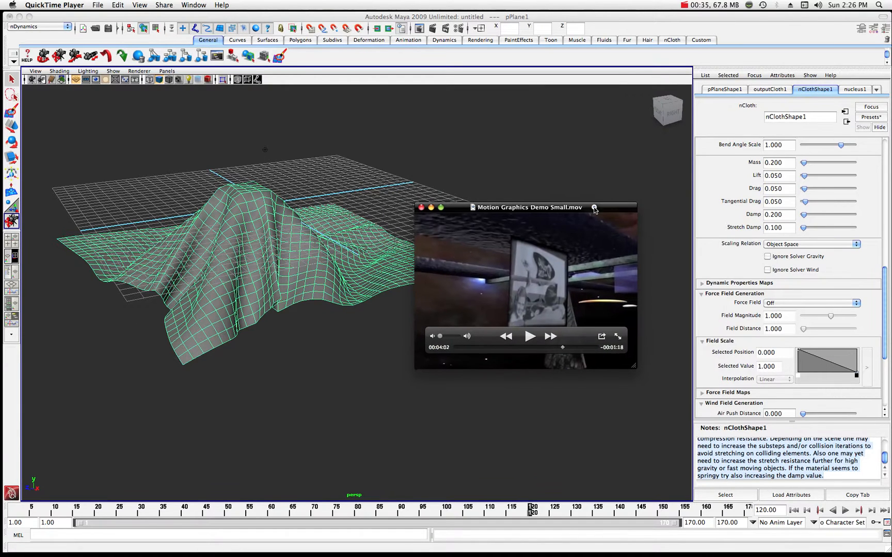
Play Motion Graphics Demo Small.mov, then close its QuickTime window
left_click(529, 336)
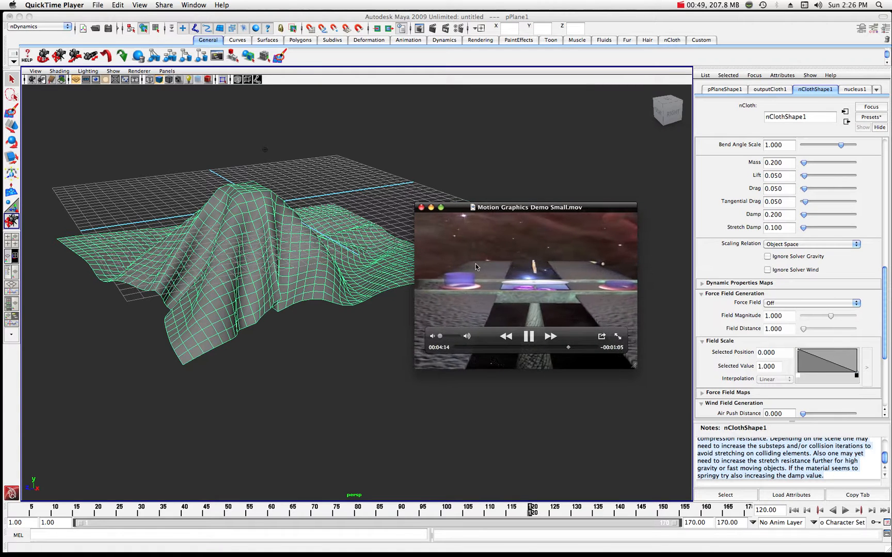
left_click(422, 207)
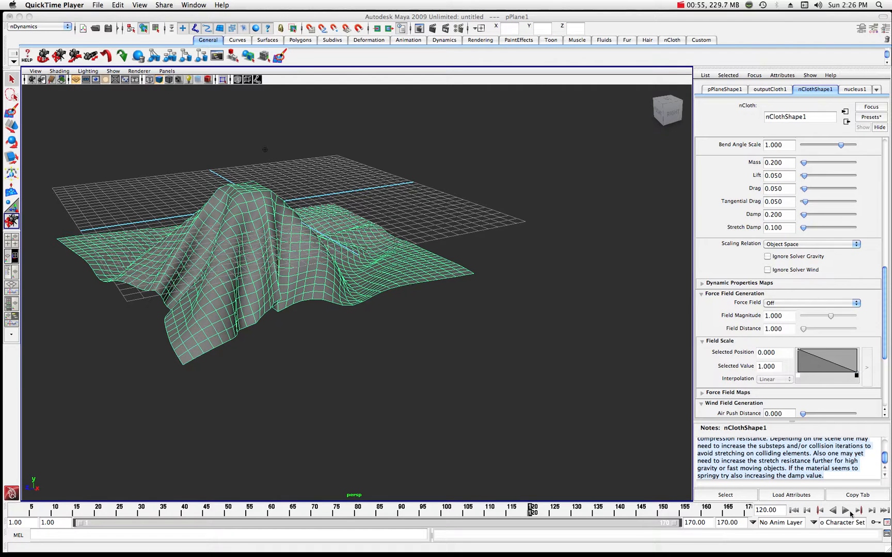
Play the cloth draping over the box, then start a new scene without saving
left_click(845, 510)
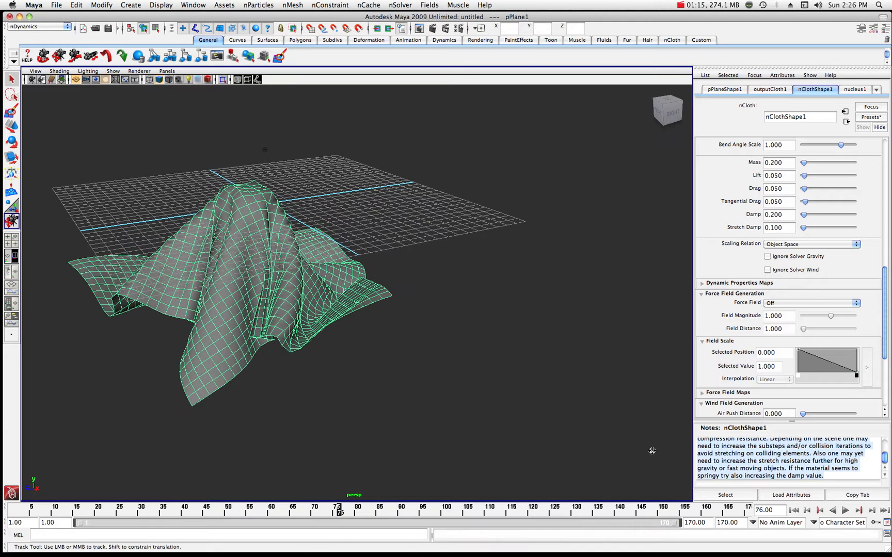
left_click(77, 4)
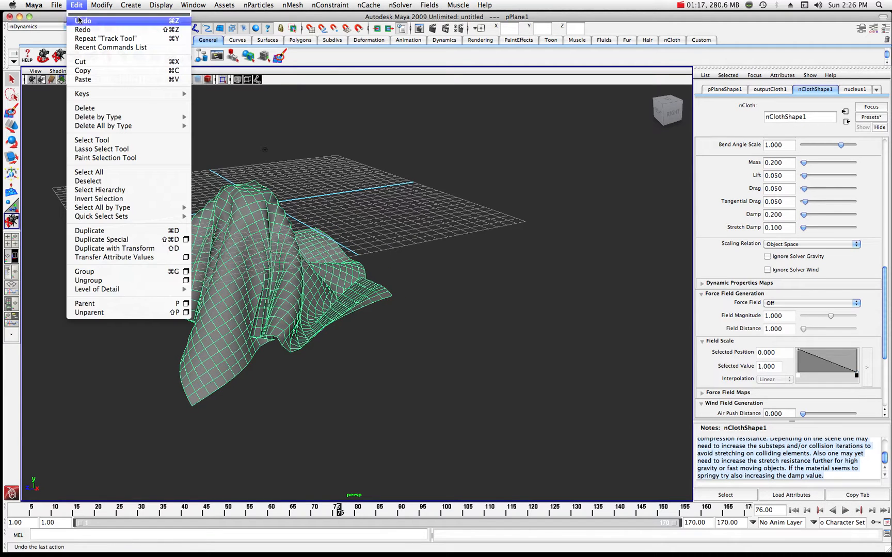
left_click(56, 4)
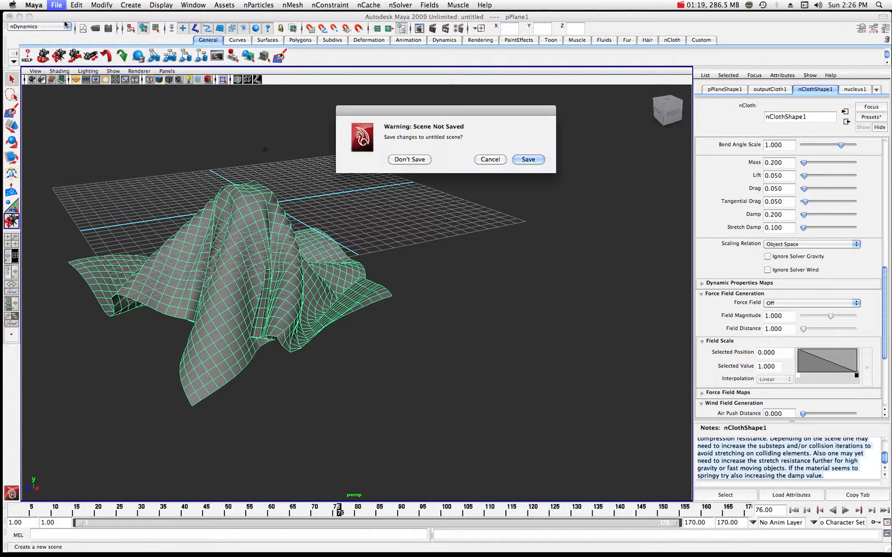
left_click(409, 159)
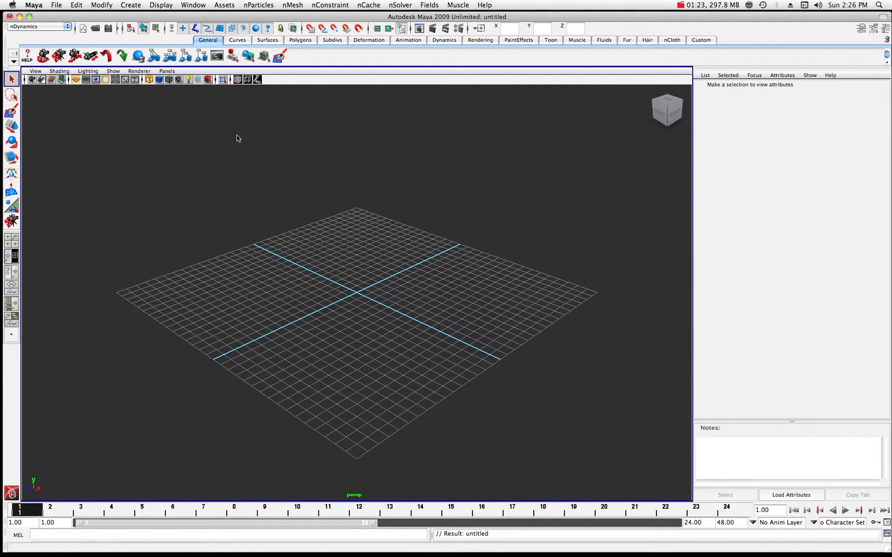
Create subdivided polygon plane pPlane1 on the grid and select the Move Tool
left_click(130, 4)
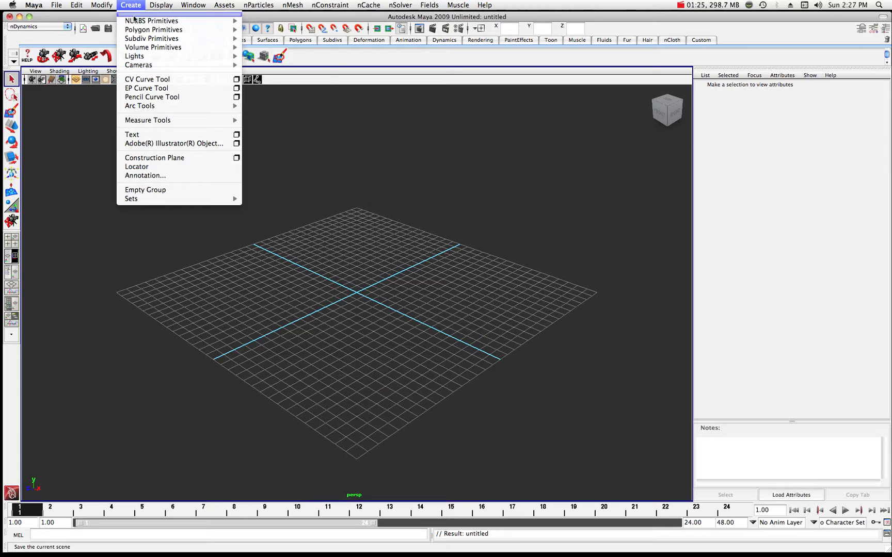
mouse_move(152, 29)
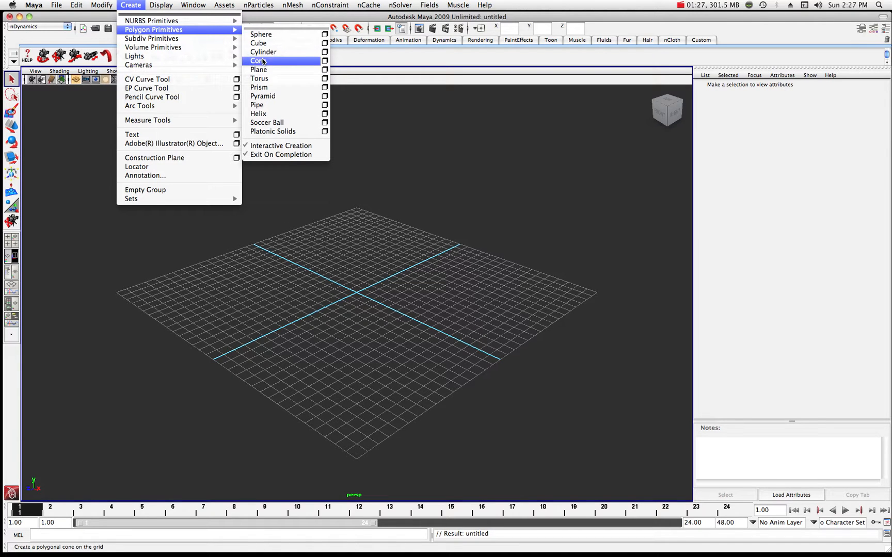
left_click(258, 69)
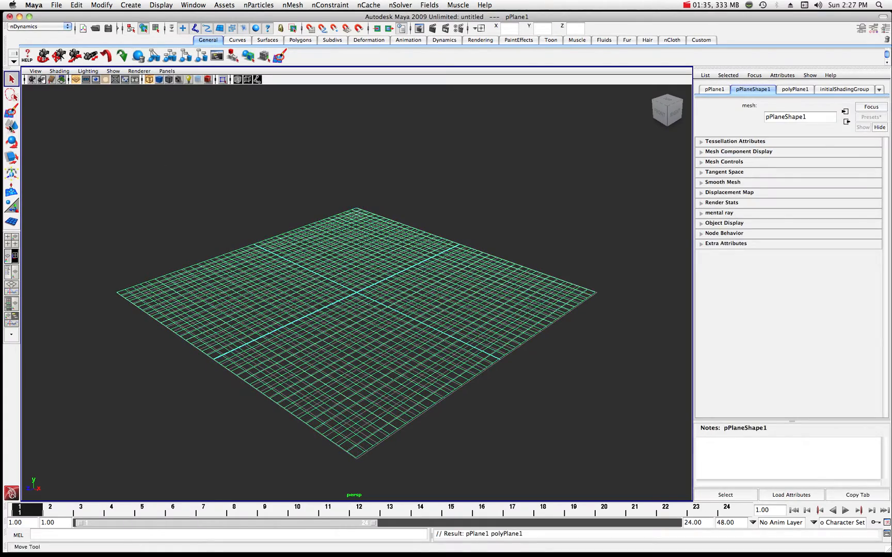
left_click(11, 127)
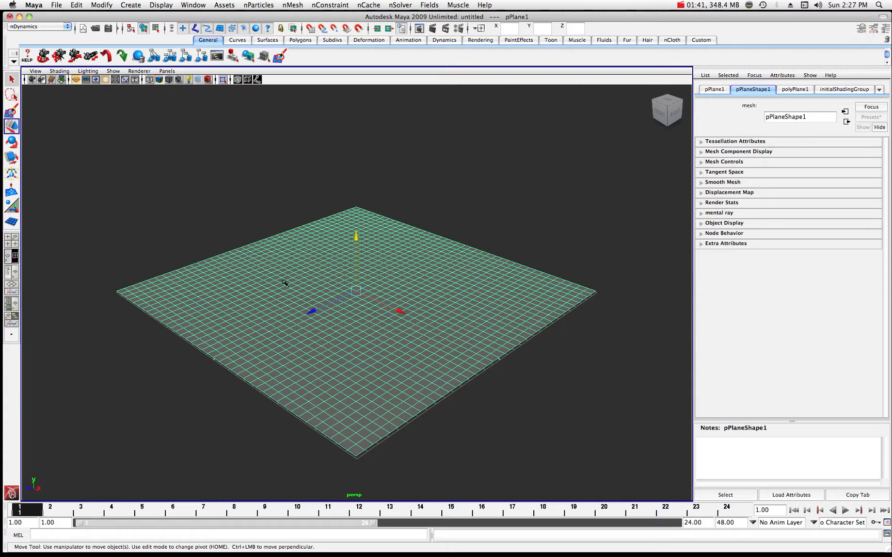
mouse_move(481, 324)
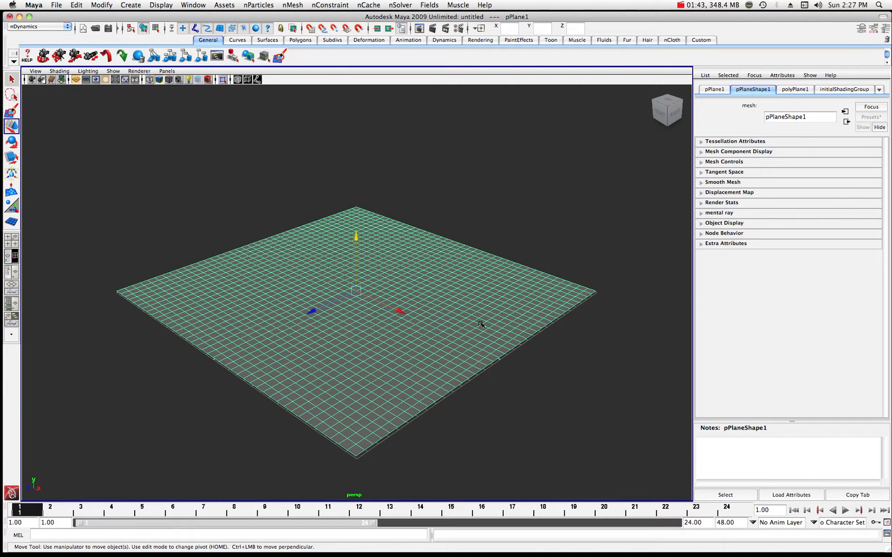
mouse_move(394, 279)
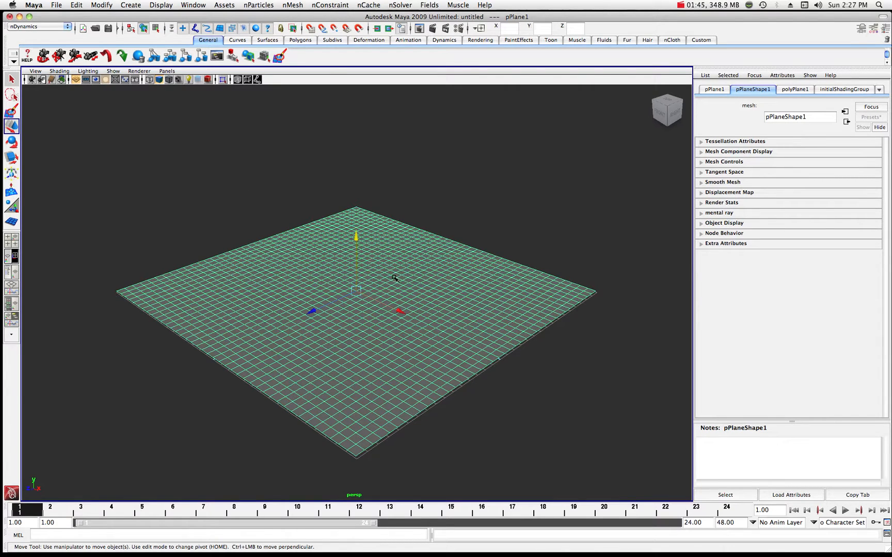
left_click(130, 4)
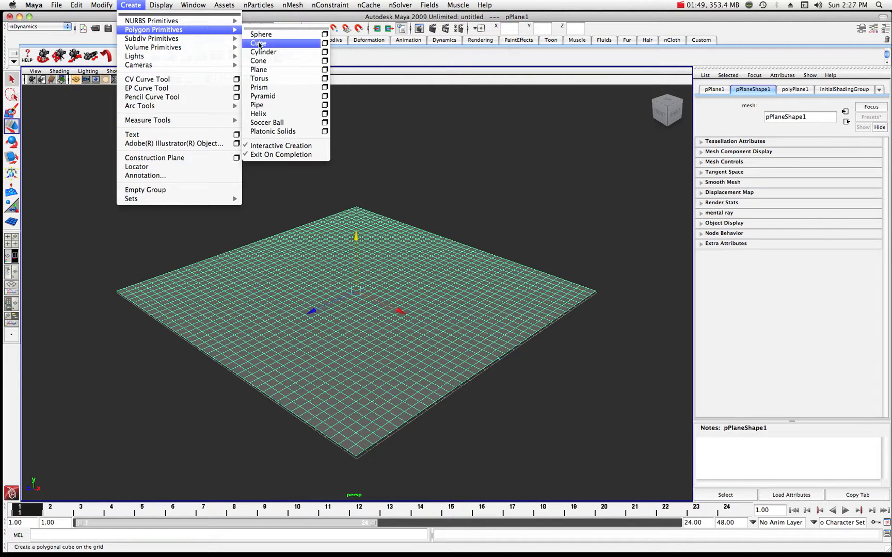
Drag out polygon cube pCube1 on the plane and scale it into a flat box
left_click(258, 43)
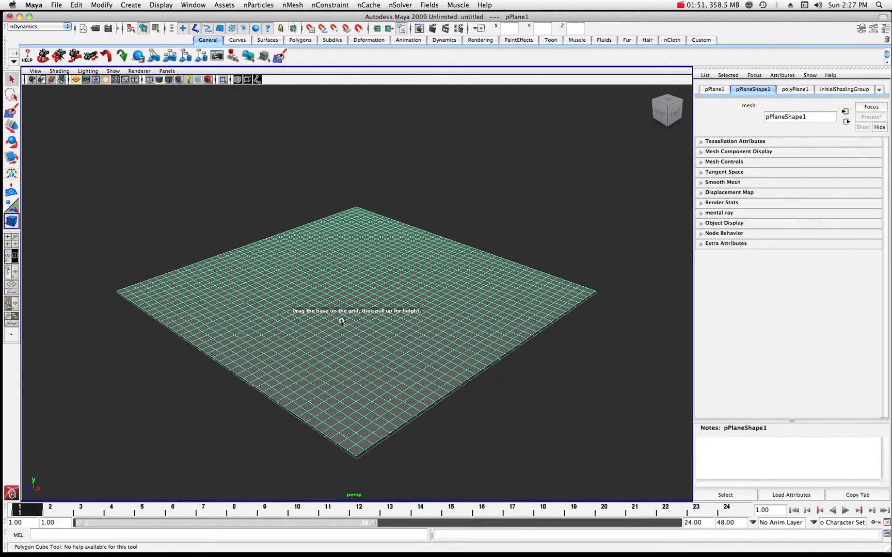
left_click_drag(338, 307, 350, 299)
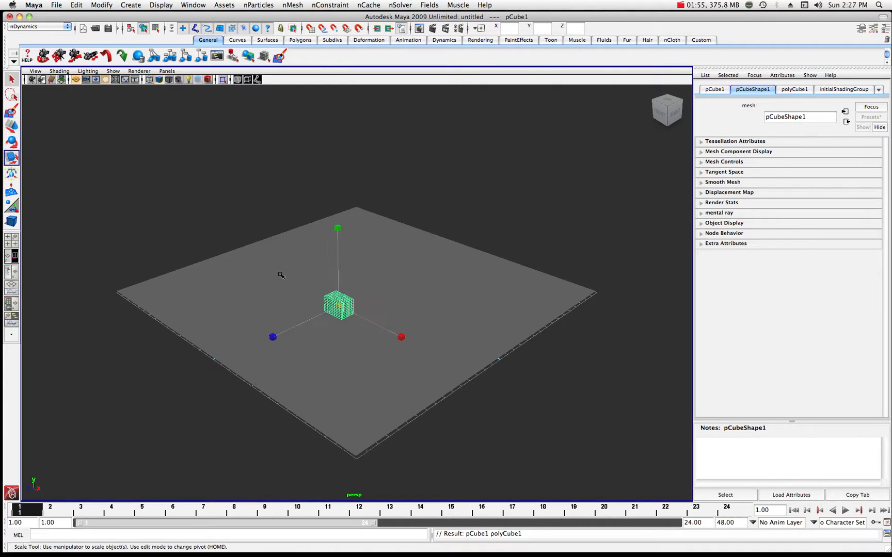
left_click_drag(339, 306, 355, 319)
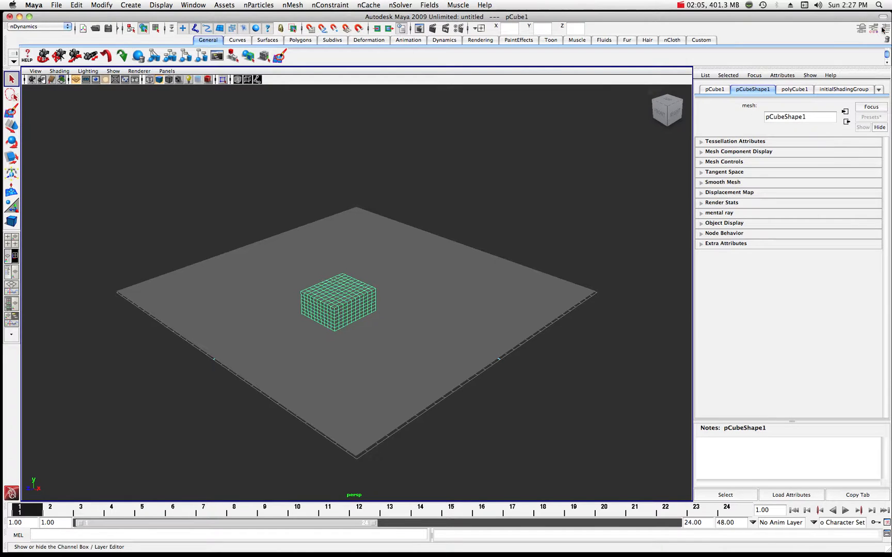
Show the Channel Box and lift pPlane1 to Translate Y 11.921
left_click(883, 28)
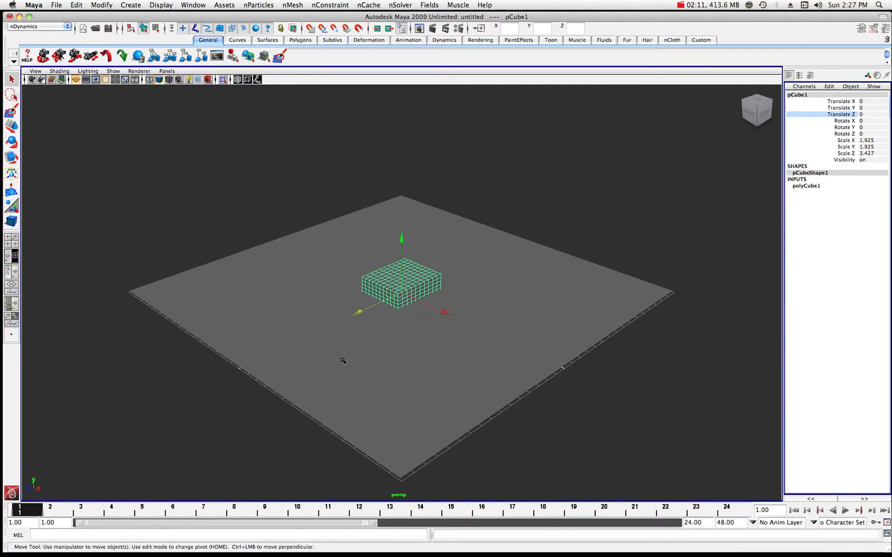
mouse_move(537, 333)
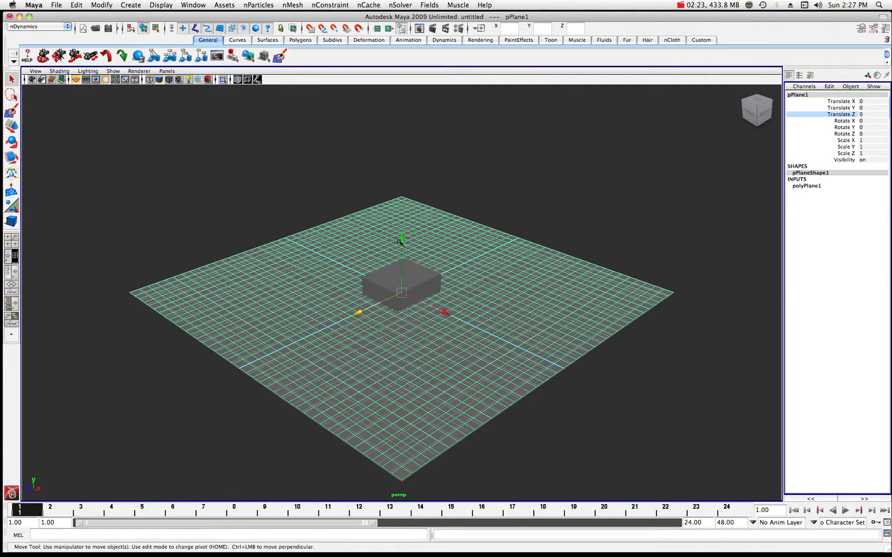
left_click_drag(401, 238, 402, 213)
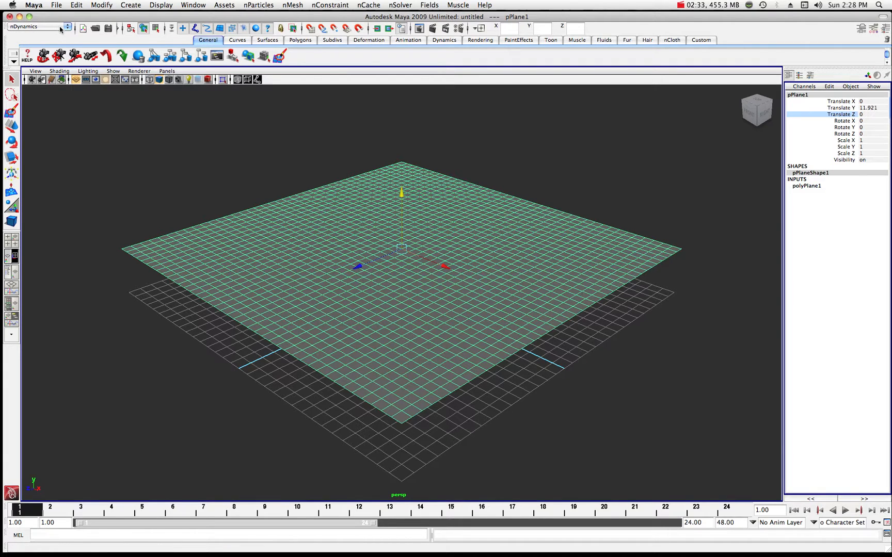
mouse_move(663, 49)
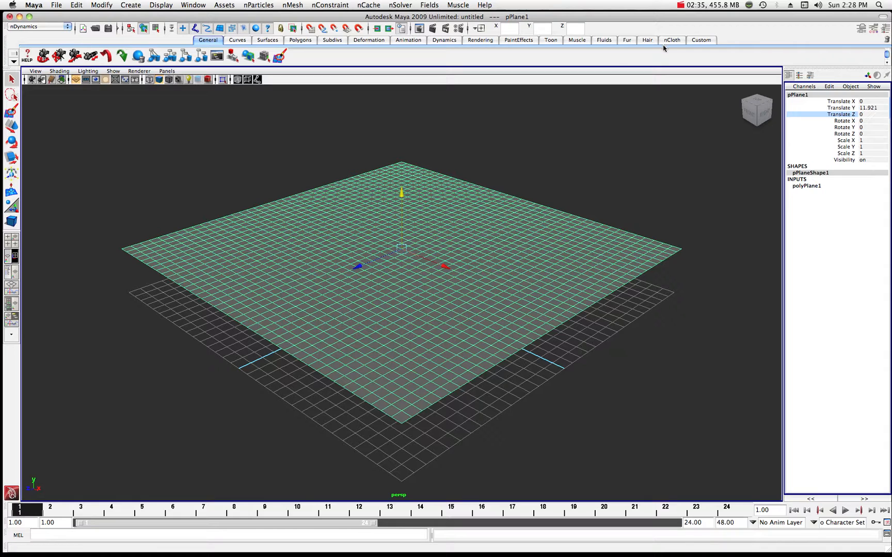
mouse_move(659, 48)
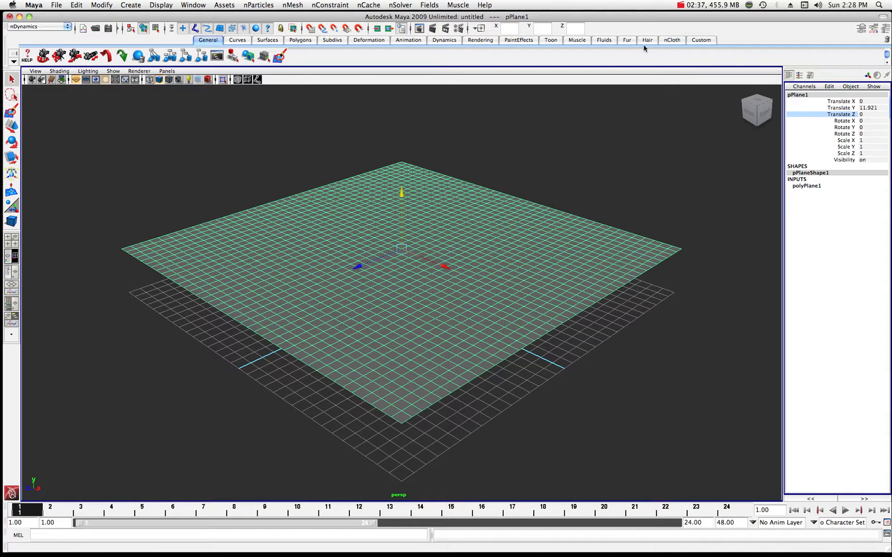
Switch to the nCloth menu set and open the nMesh menu
left_click(671, 40)
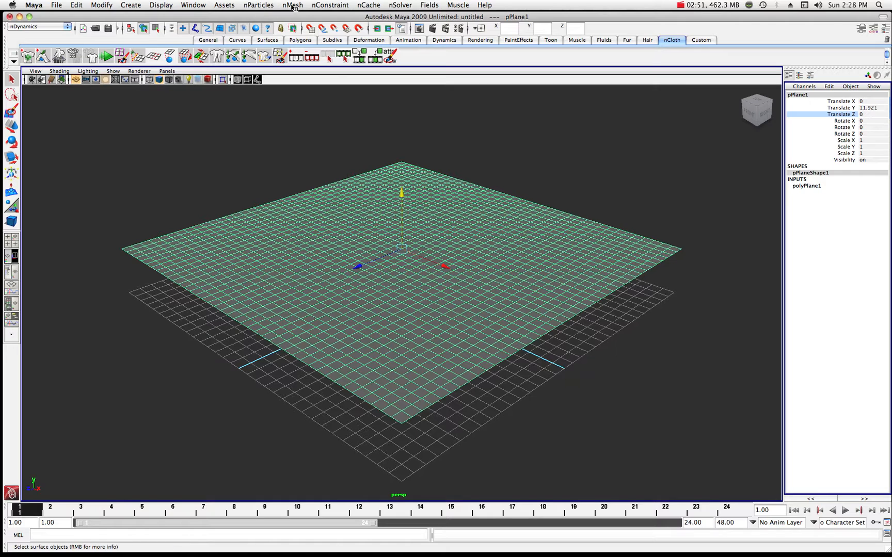
left_click(292, 5)
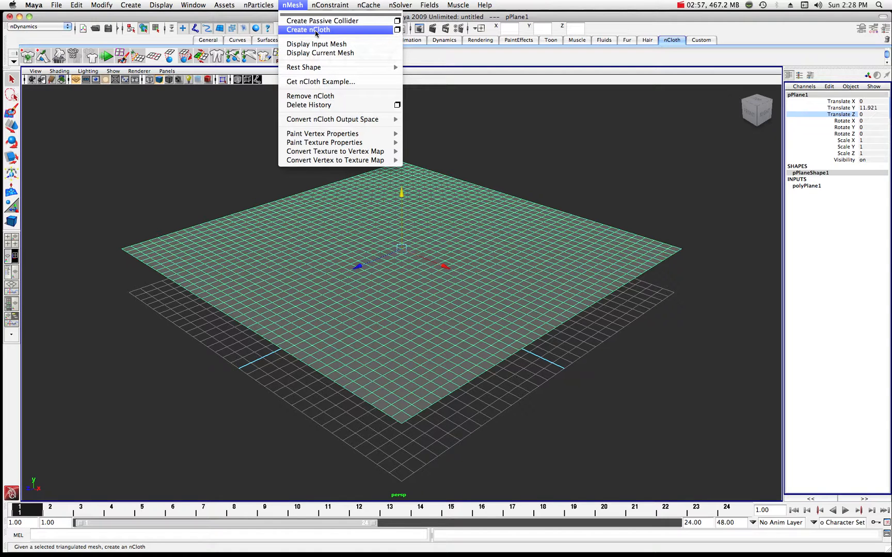
Create nCloth from pPlane1 and play the 500-frame simulation
left_click(308, 29)
type("500")
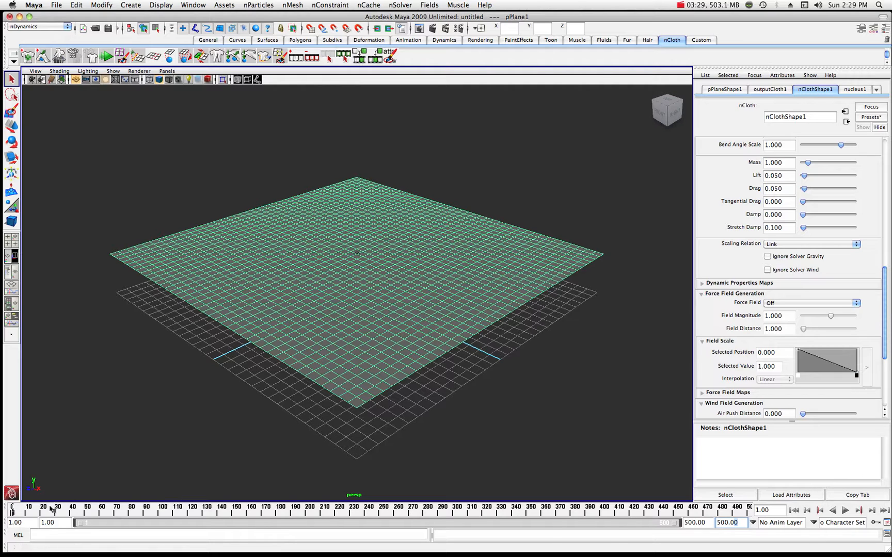
left_click(831, 510)
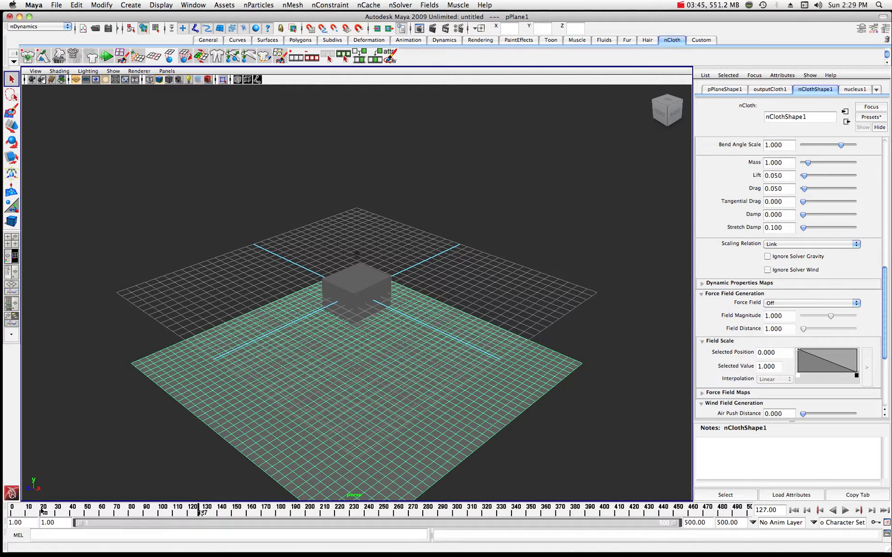
Rewind to frame 1, select pCube1 and choose nMesh > Create Passive Collider
left_click(41, 511)
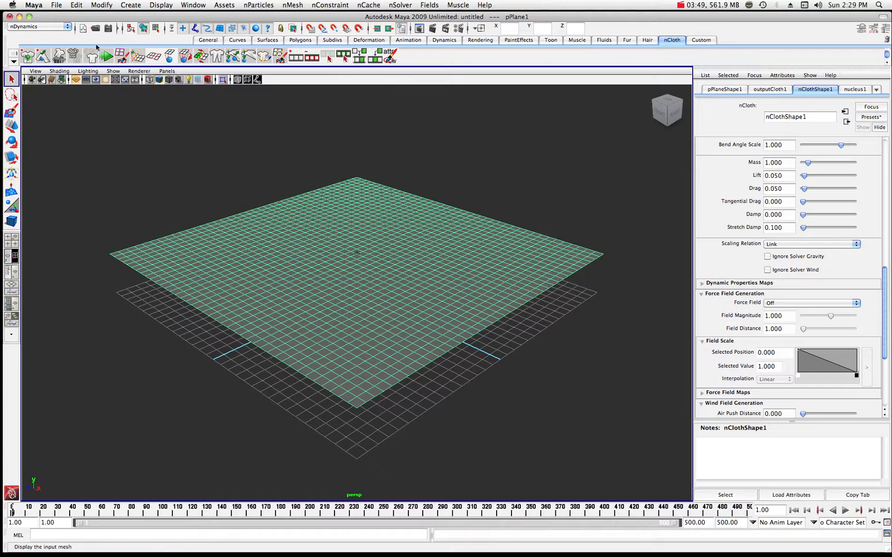
left_click(208, 40)
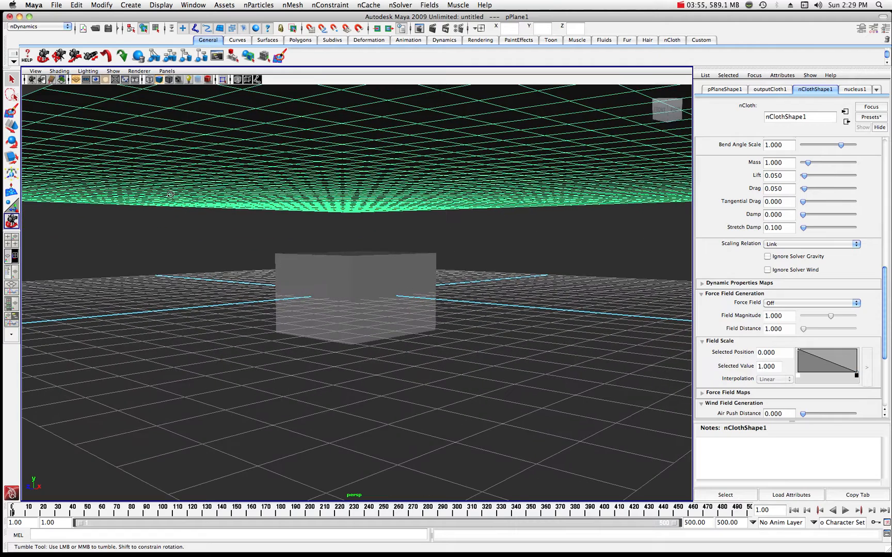
left_click(353, 296)
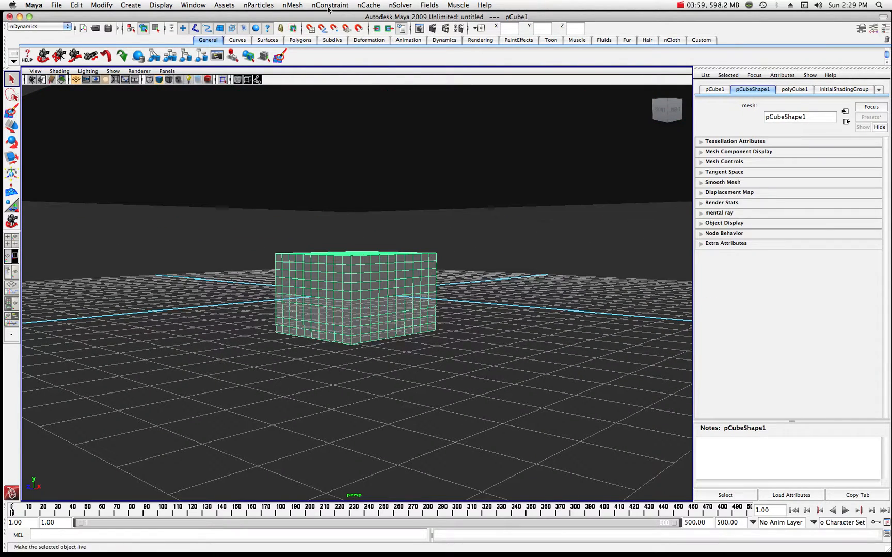
left_click(292, 6)
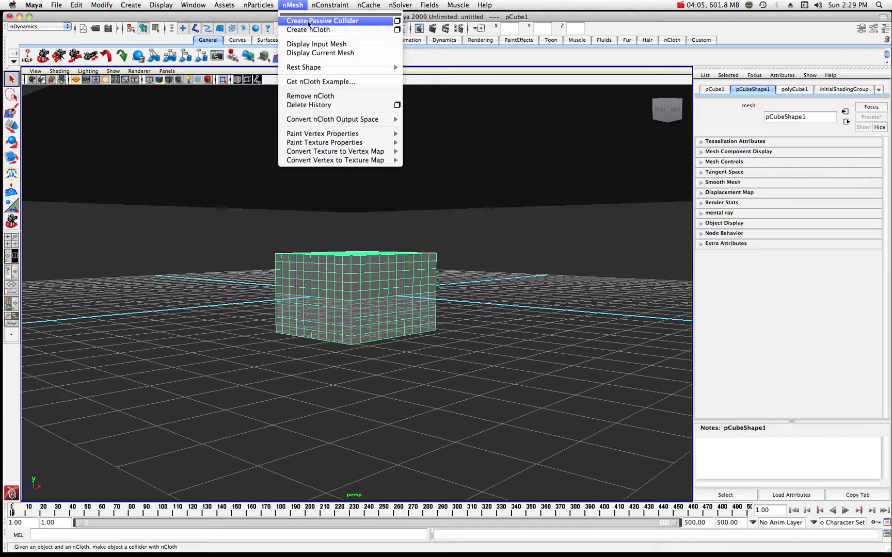
mouse_move(316, 24)
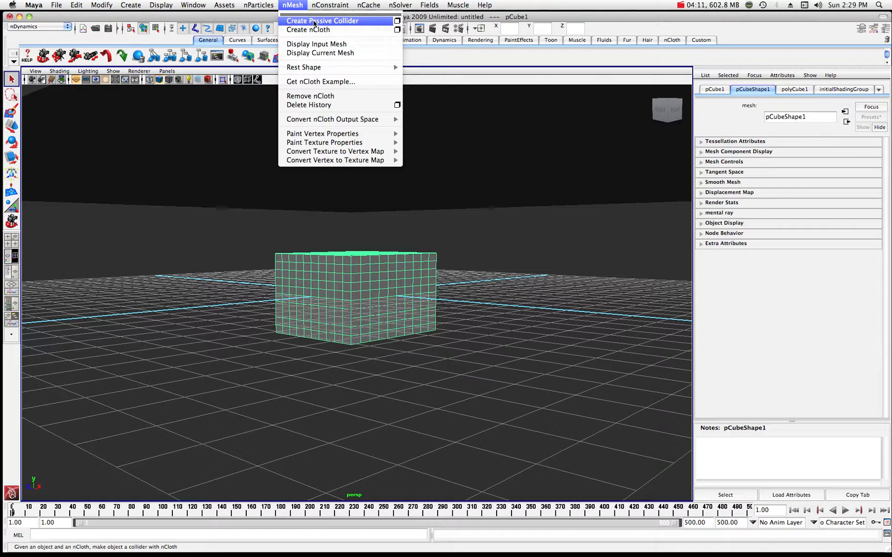
left_click(322, 20)
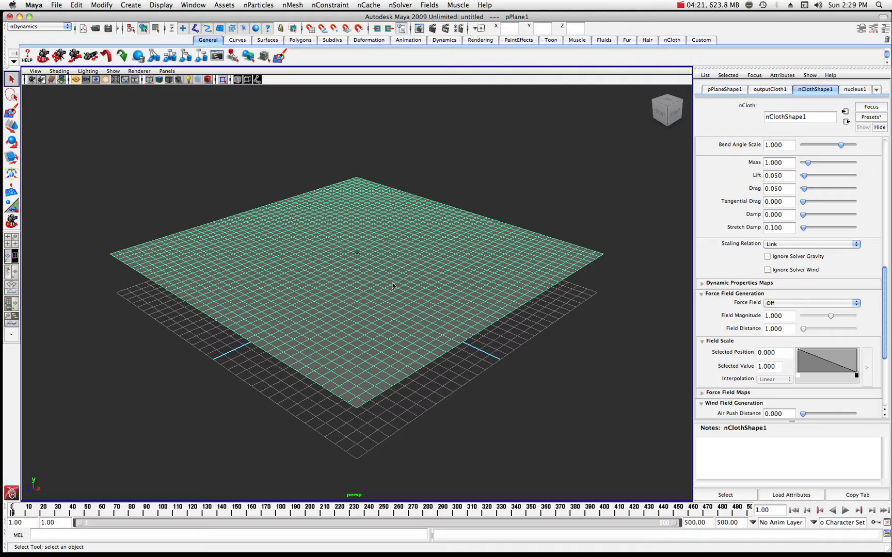
left_click(846, 510)
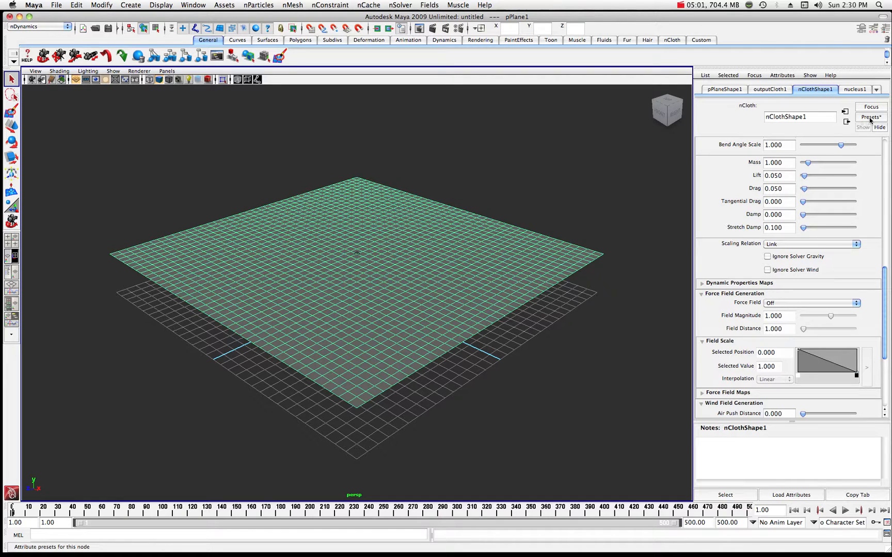
Apply an nClothShape1 preset (mass 0.2, damping 0.2), then rewind and step the simulation
left_click(870, 117)
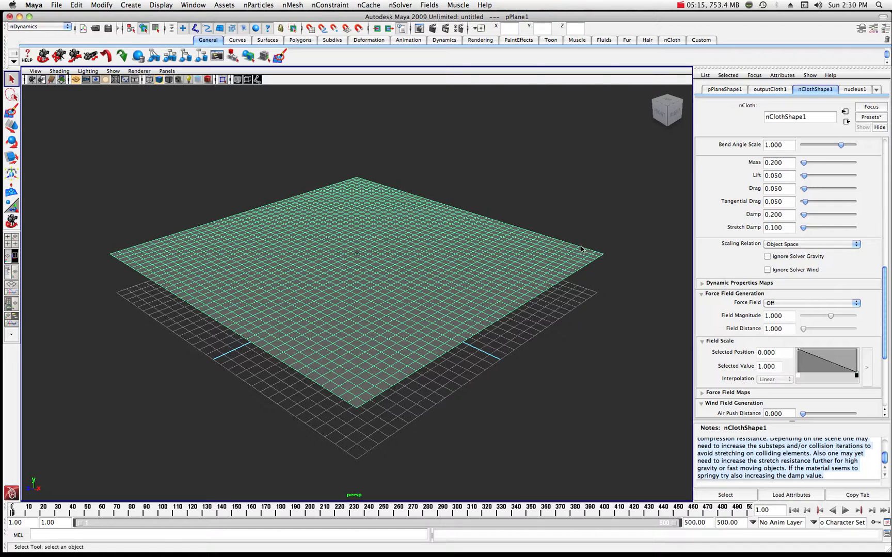
mouse_move(738, 181)
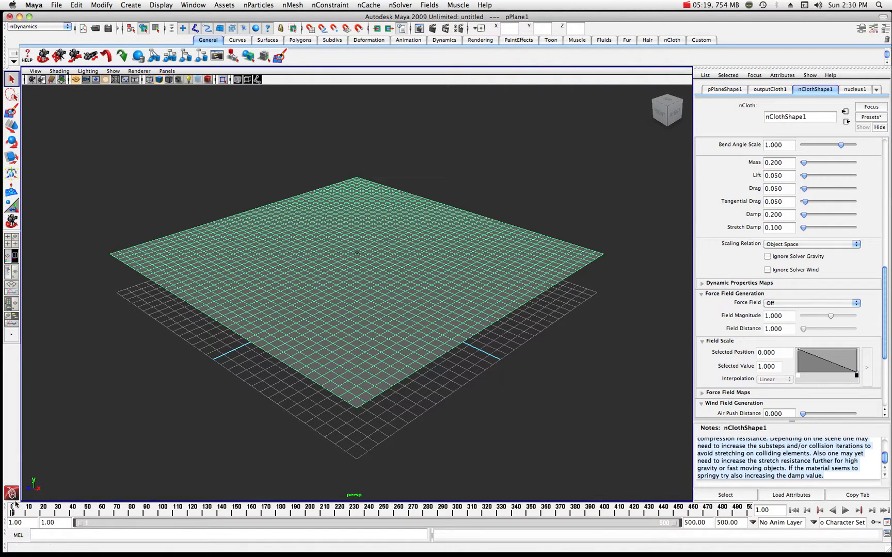
left_click(858, 509)
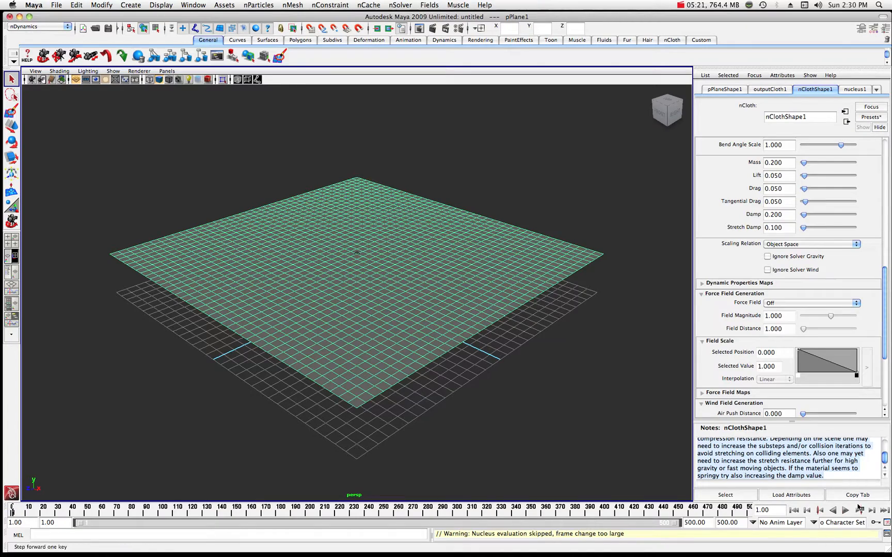
left_click(845, 510)
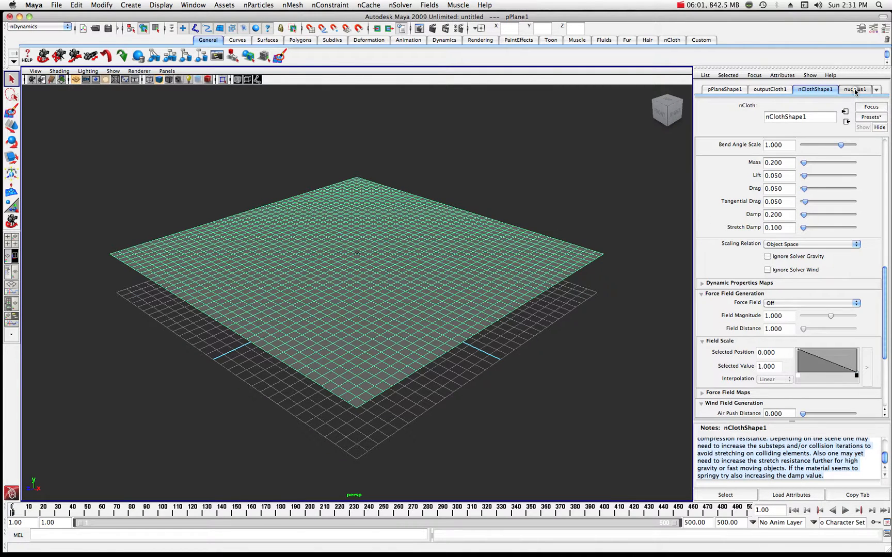
Raise the nucleus1 solver Gravity slider to its maximum of 100
left_click(854, 89)
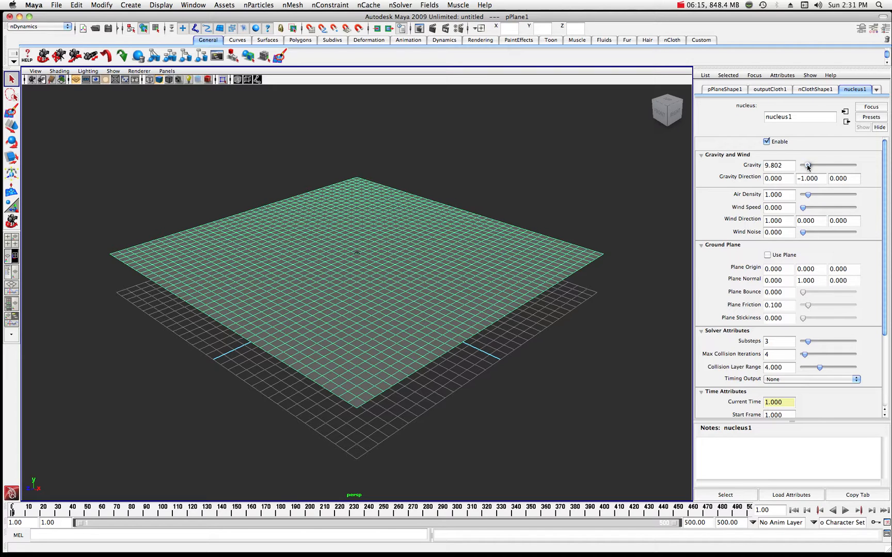
left_click_drag(808, 165, 852, 166)
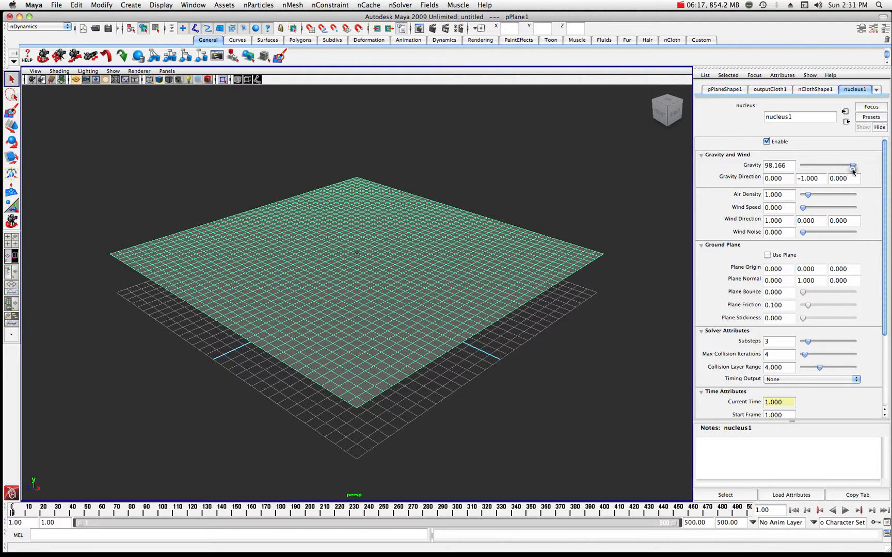
left_click_drag(852, 166, 859, 165)
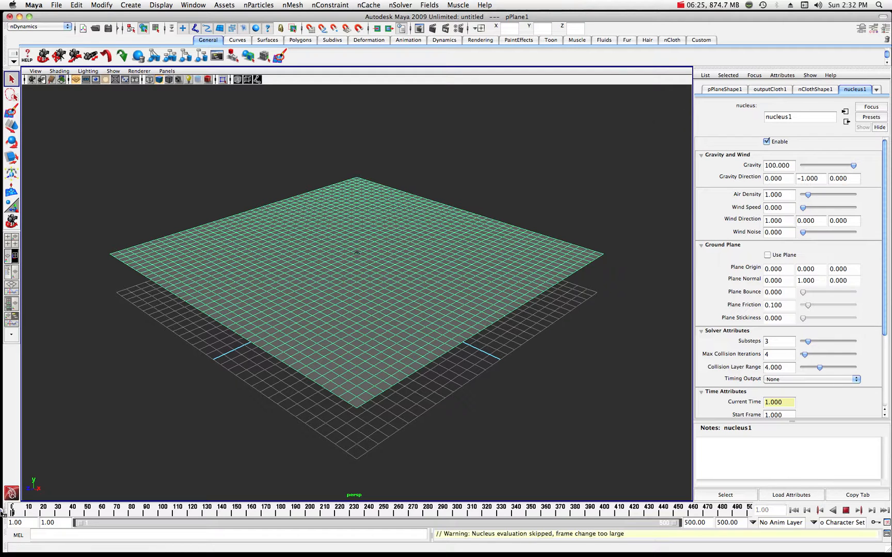
Play the simulation with the stronger gravity, then rewind to frame 1
left_click(846, 511)
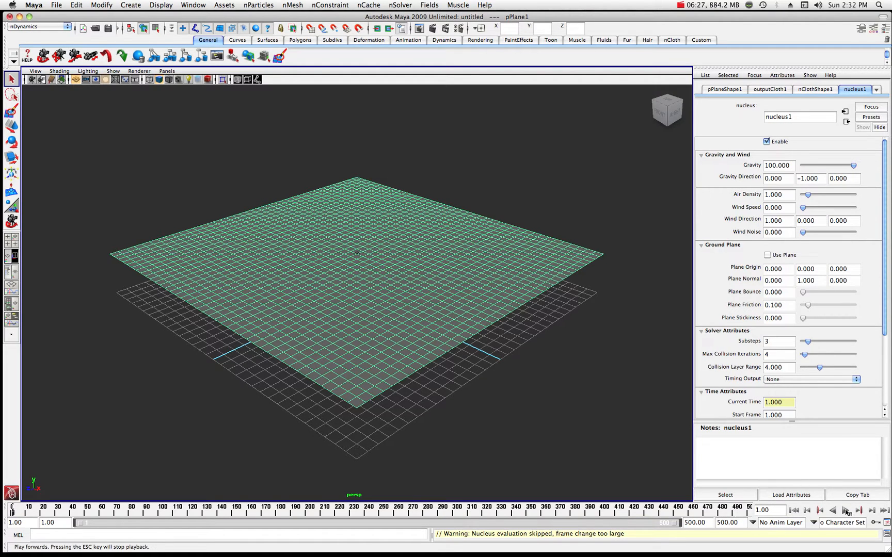
left_click(846, 510)
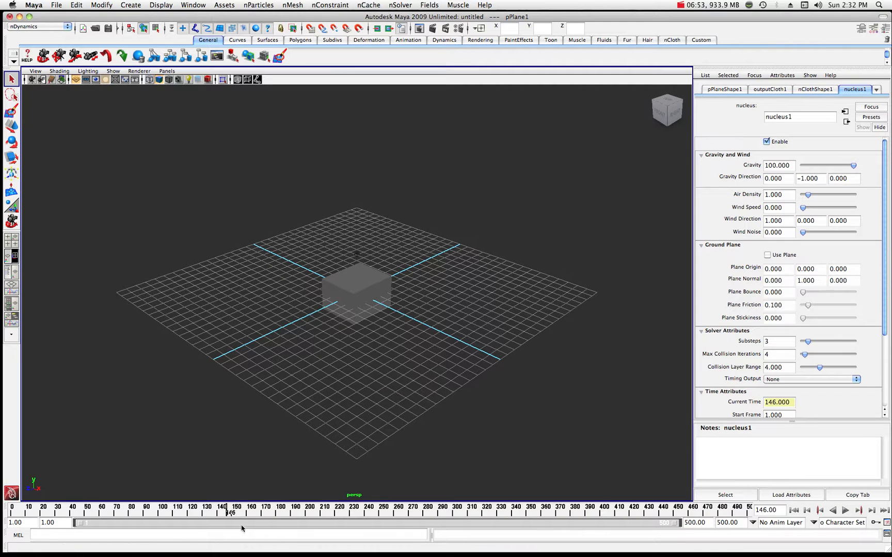
left_click(791, 511)
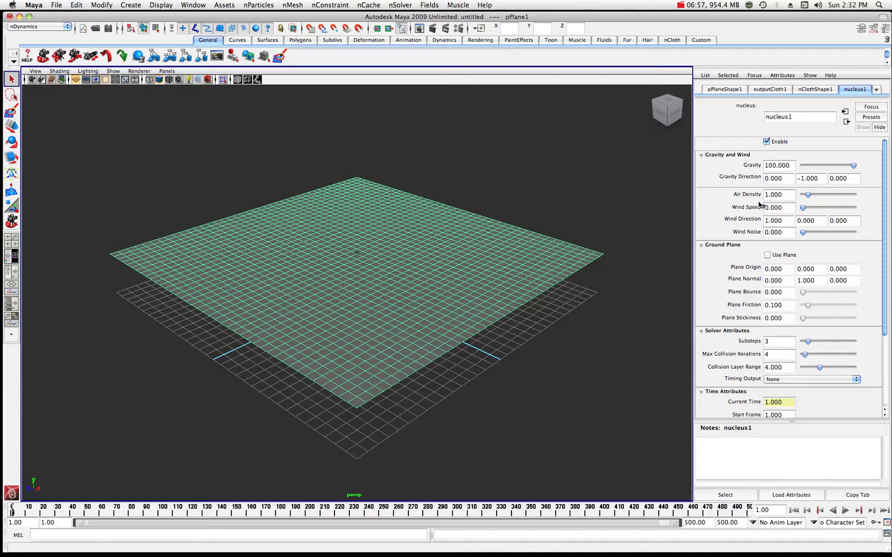
left_click(814, 90)
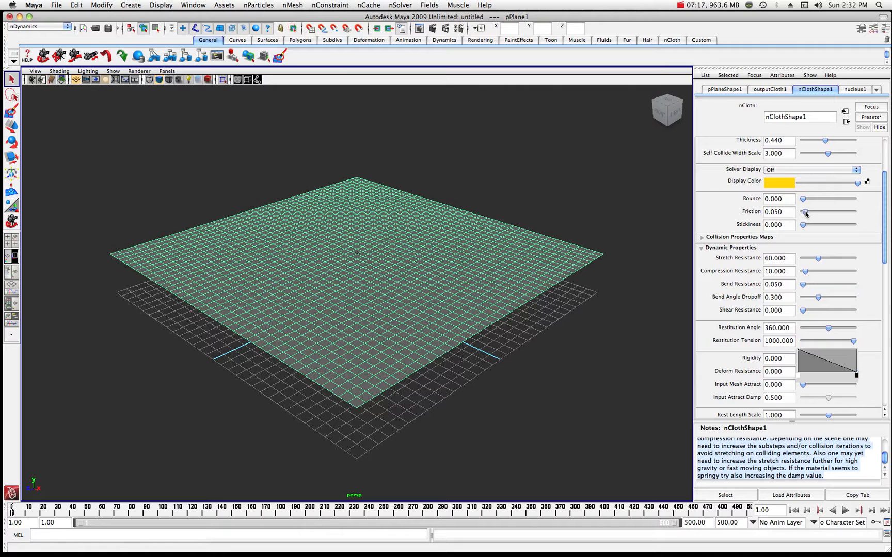
left_click_drag(807, 212, 800, 213)
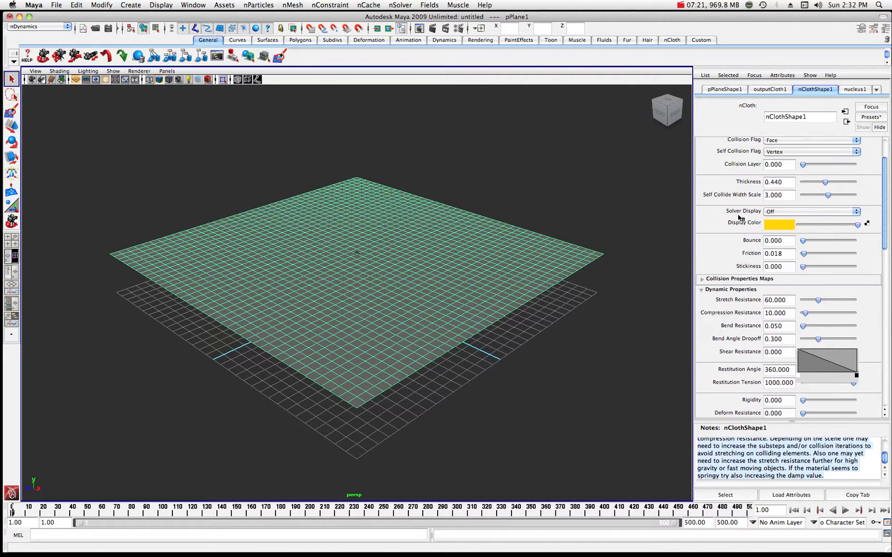
left_click(718, 140)
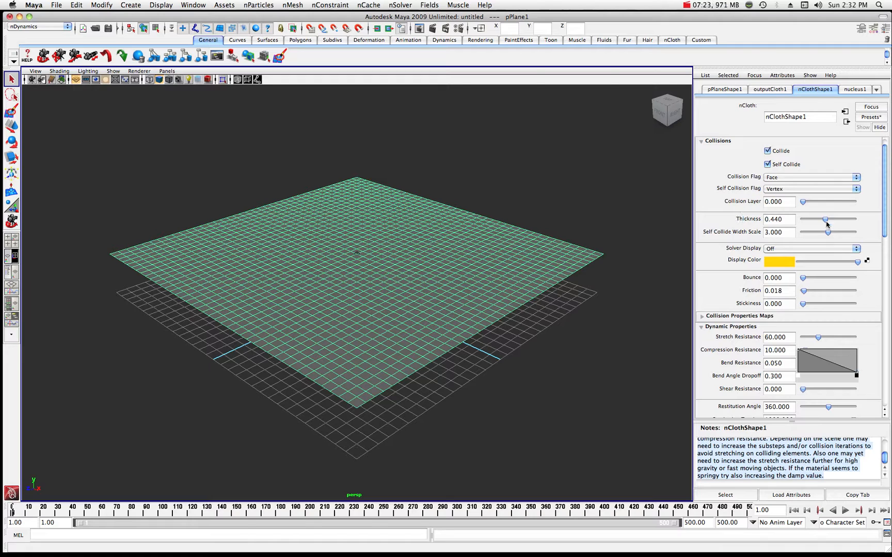
left_click_drag(826, 221, 817, 221)
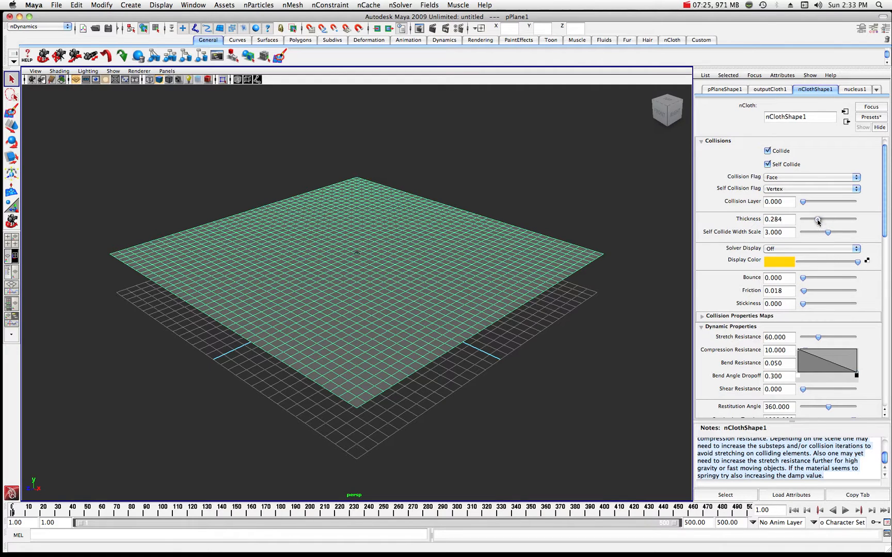
left_click_drag(818, 220, 811, 220)
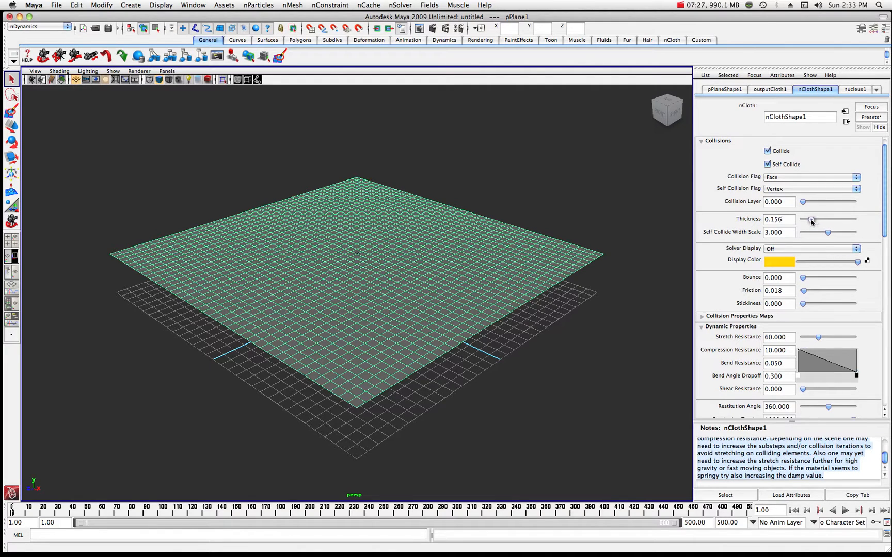
left_click_drag(810, 220, 807, 220)
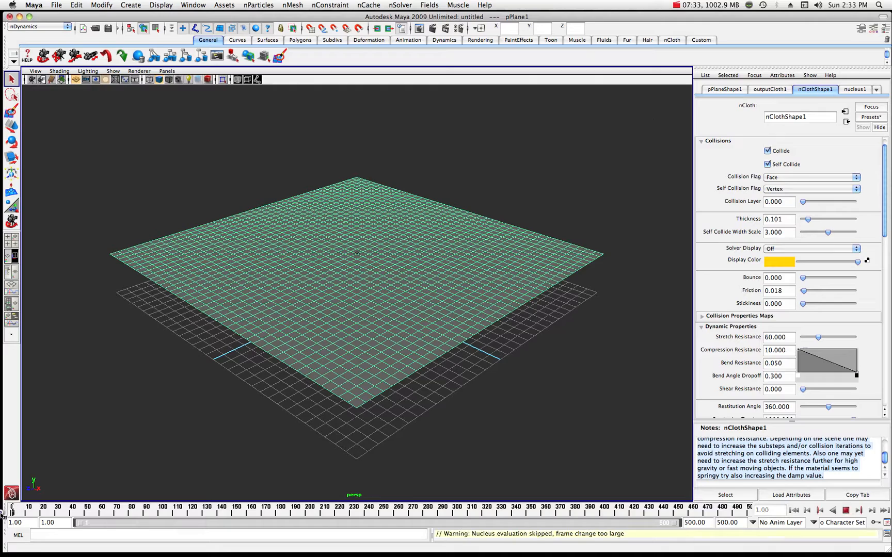
left_click(844, 510)
type("150")
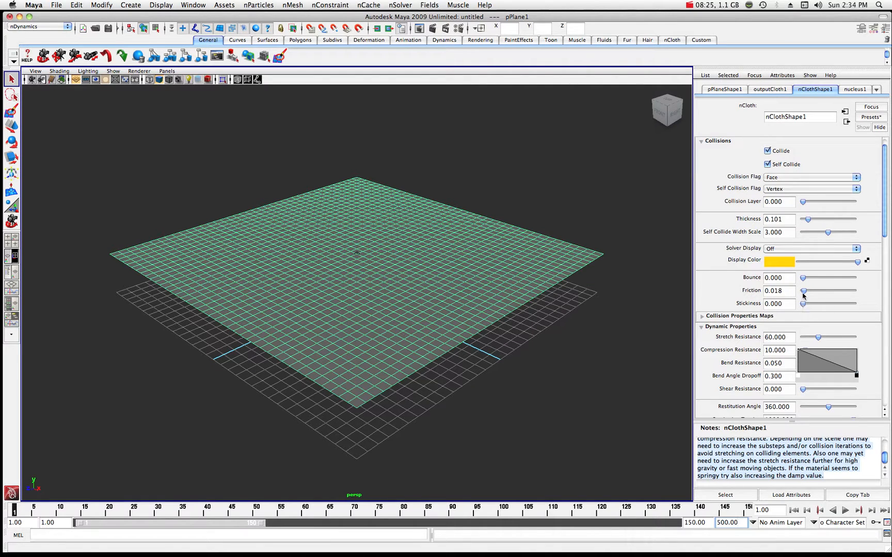
left_click_drag(803, 290, 814, 291)
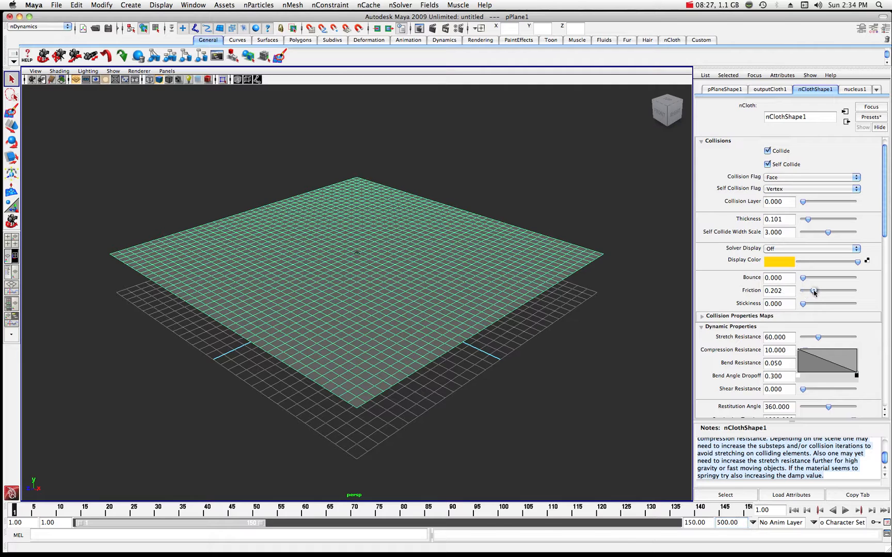
left_click_drag(803, 303, 812, 304)
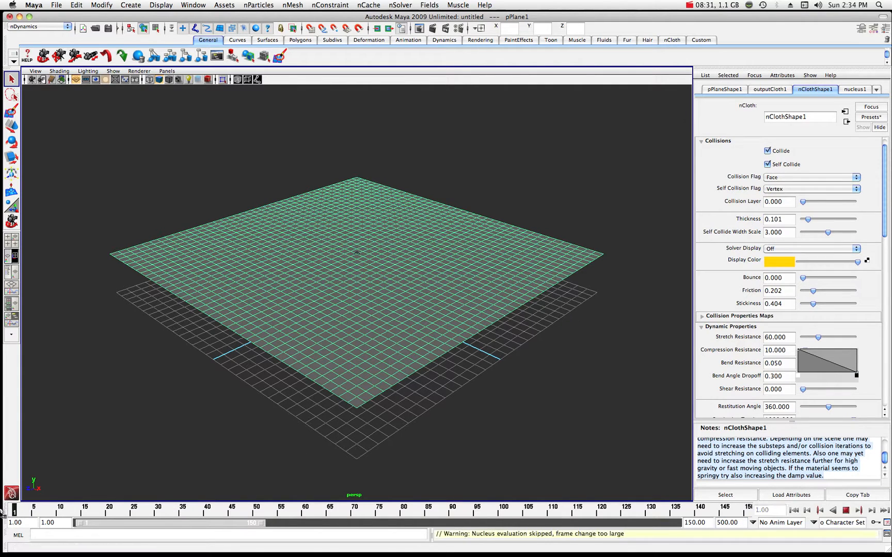
left_click(845, 510)
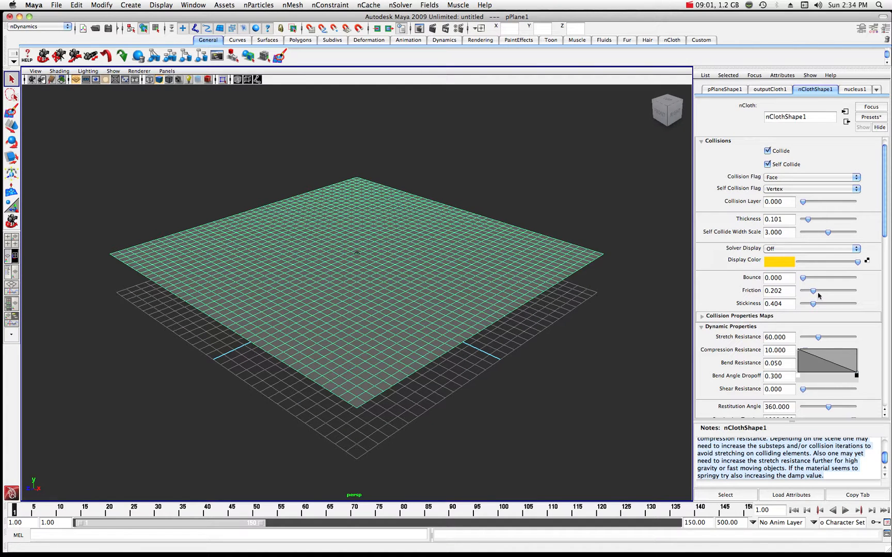
Lower nClothShape1 collision Friction to 0.037 and Stickiness to 0
left_click_drag(833, 290, 807, 291)
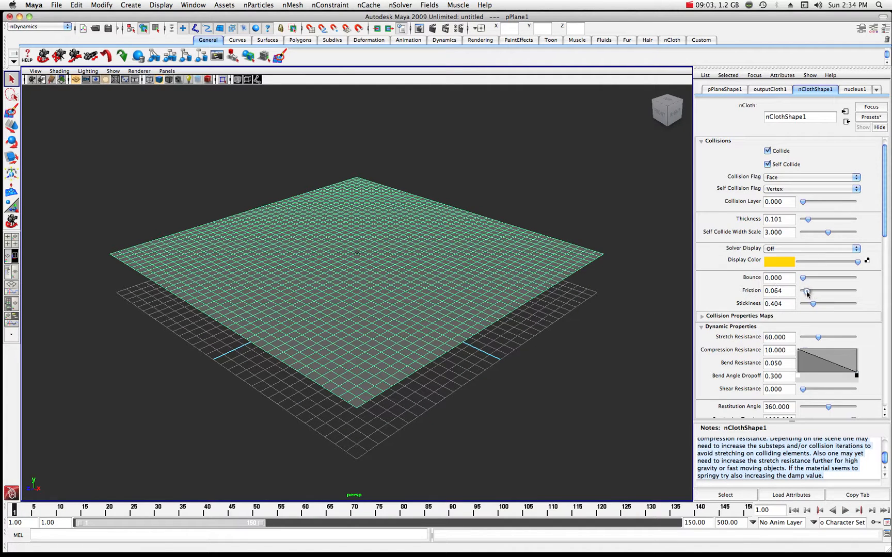
left_click_drag(808, 291, 803, 291)
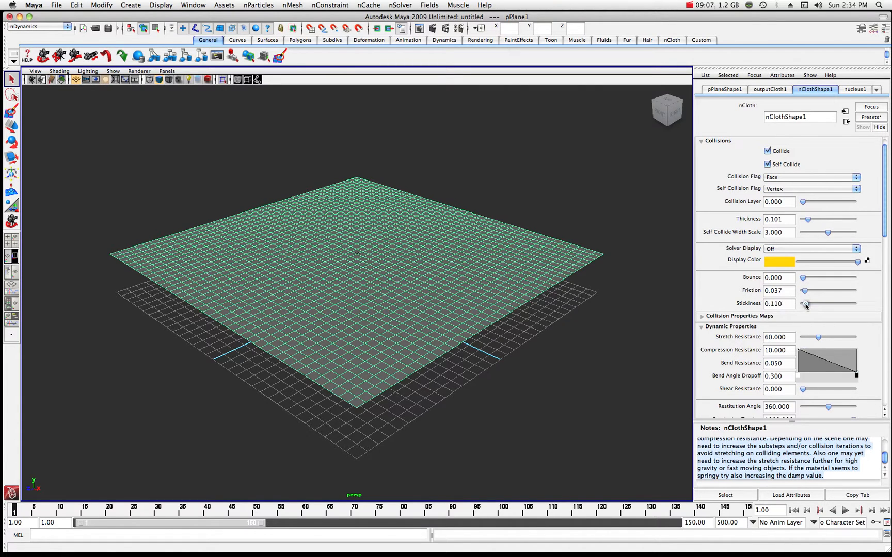
left_click_drag(806, 304, 802, 303)
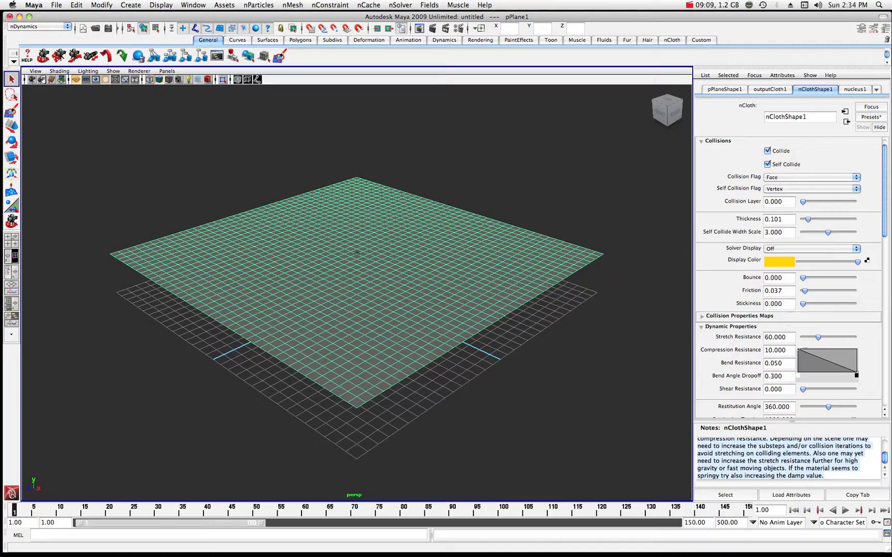
left_click(845, 510)
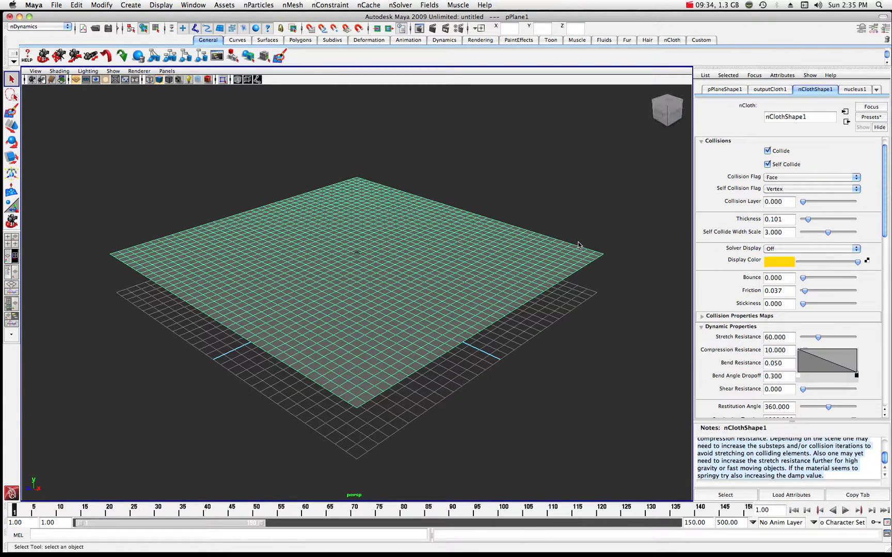
Test-play the cloth draping over the box, rewind, and set Gravity Direction Y to 1
left_click(854, 89)
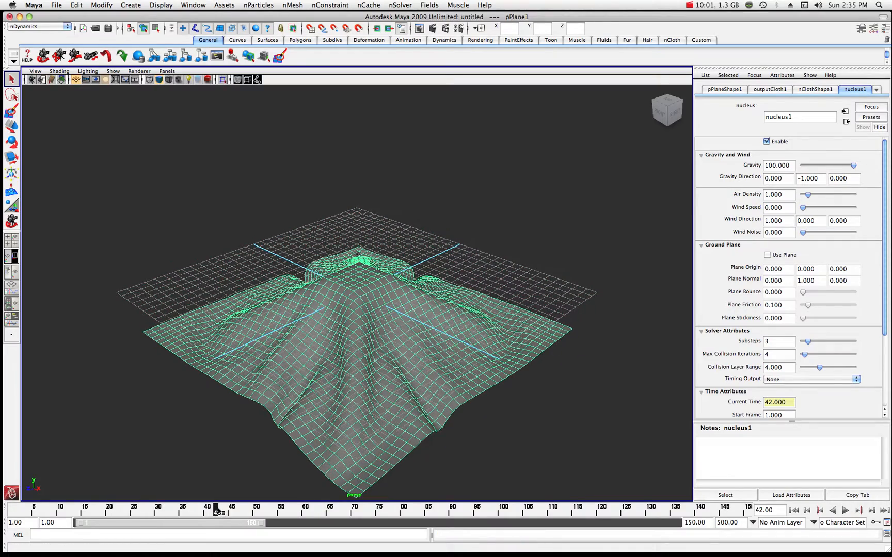
left_click(791, 510)
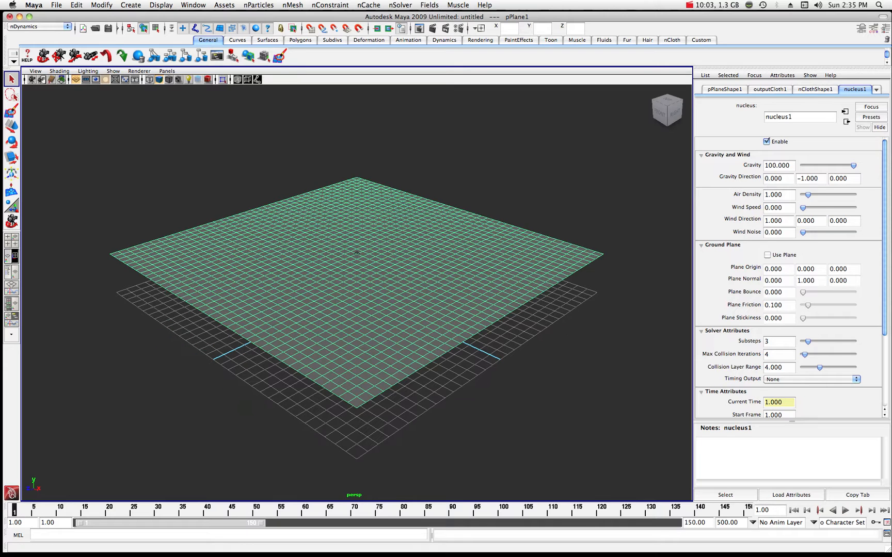
left_click(810, 178)
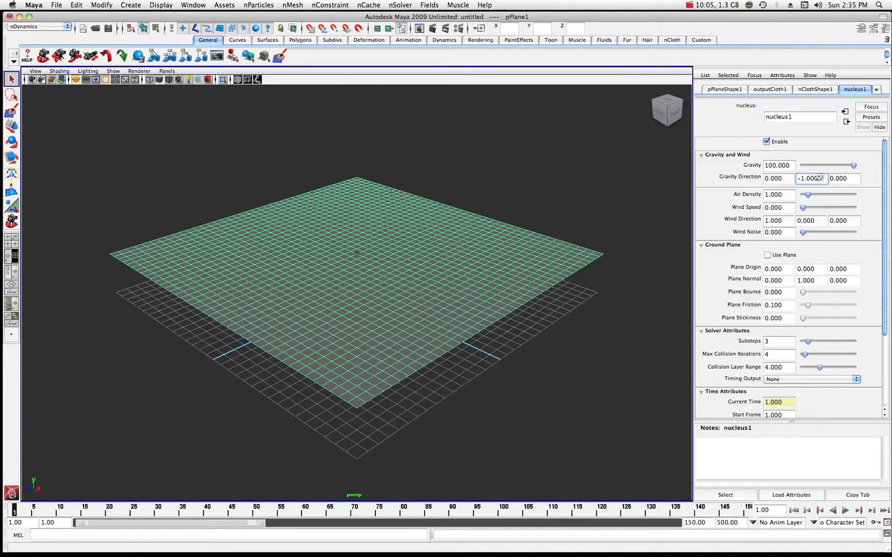
type("1")
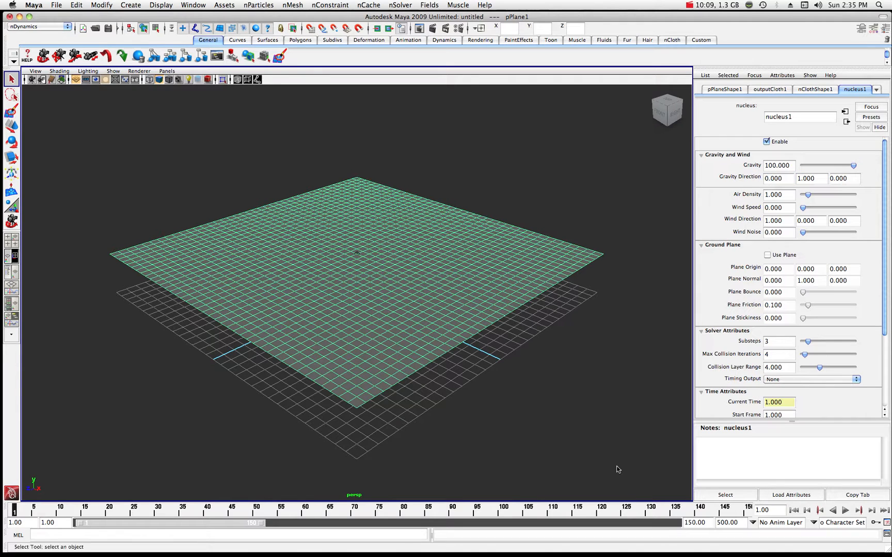
left_click(844, 511)
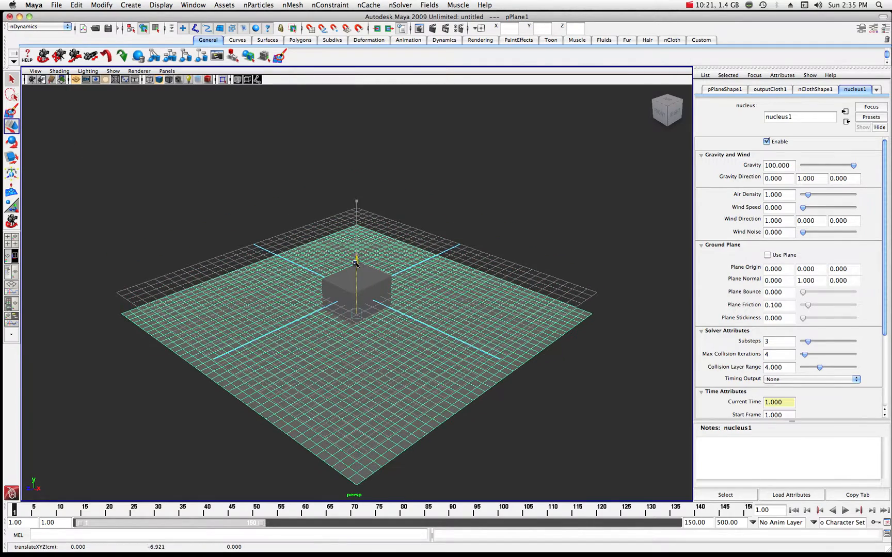
Play the simulation for a few frames with upward gravity, then stop
left_click(833, 510)
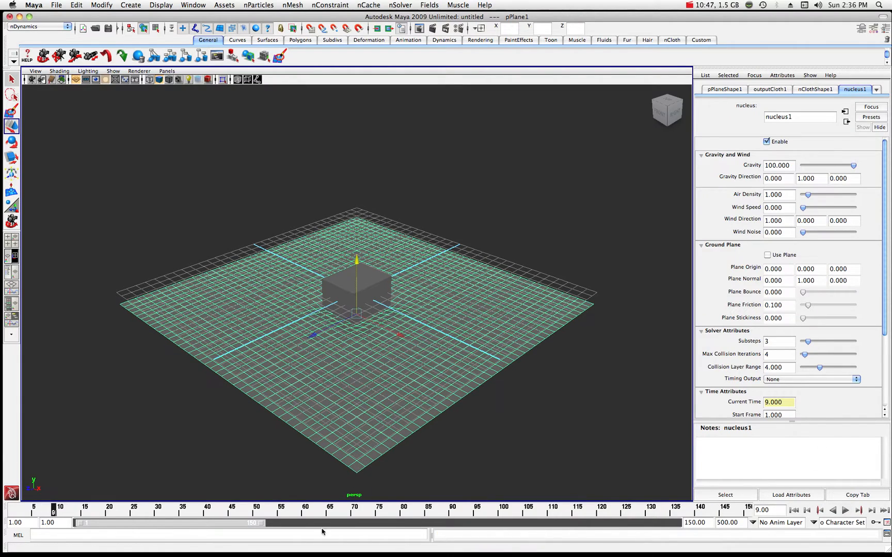
left_click(818, 510)
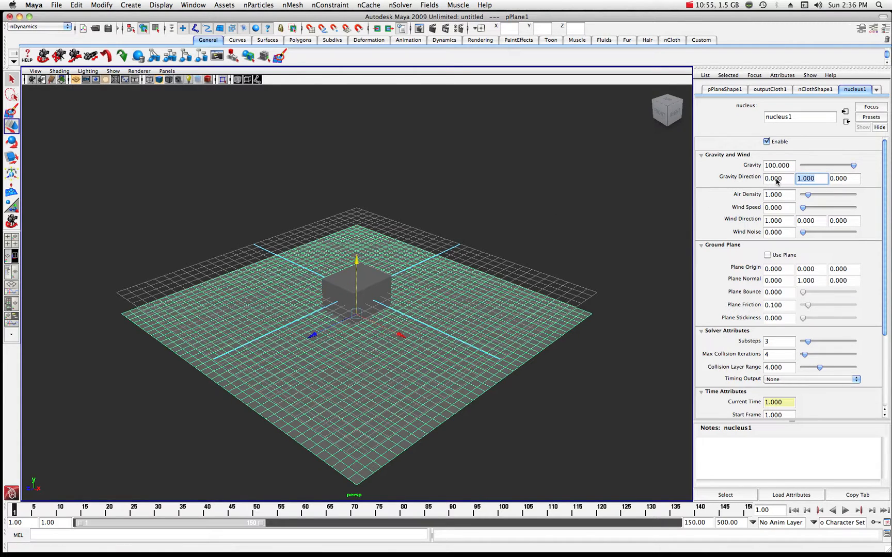
Set Gravity Direction Y to -1, watch the cloth fall past the box, and rewind
type("-1")
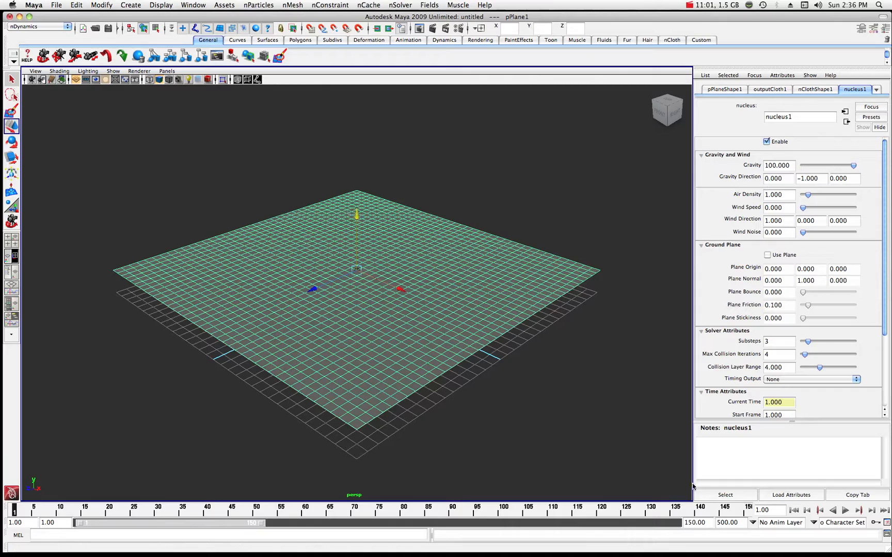
left_click(844, 510)
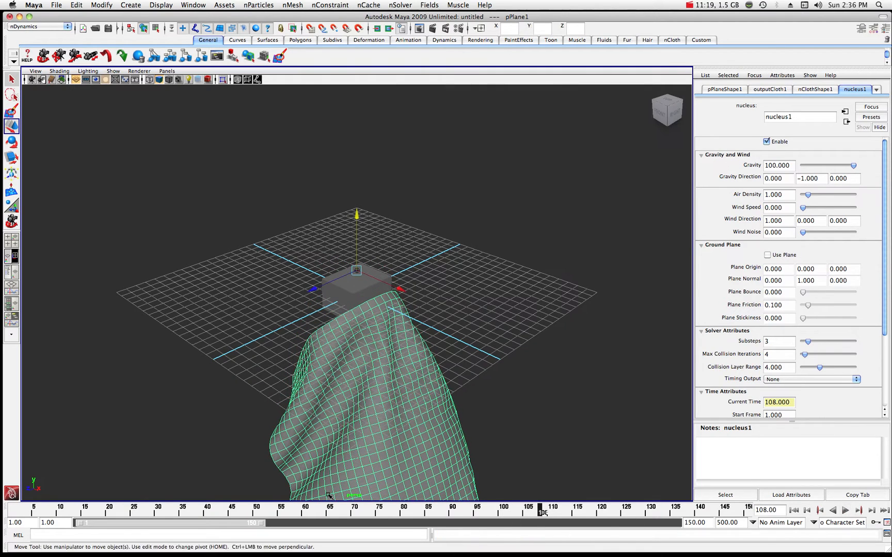
left_click(791, 510)
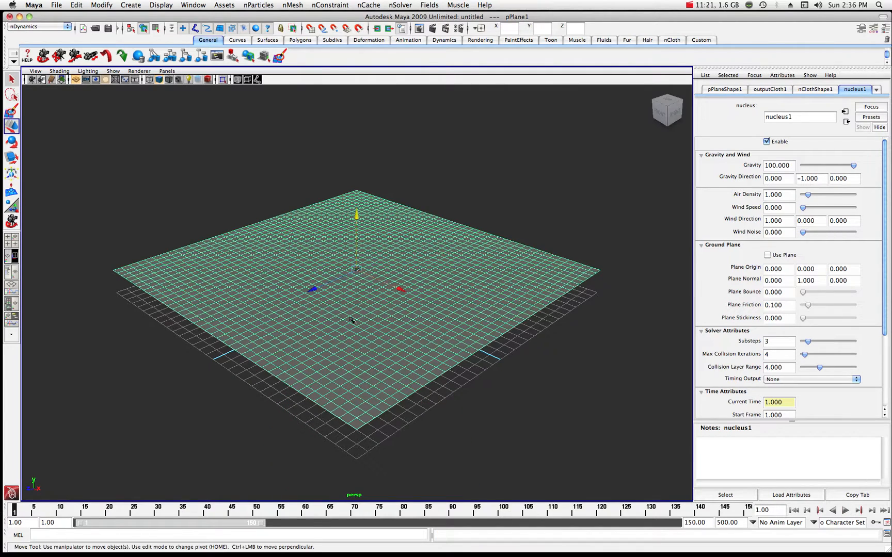
Select the plane's right-hand corner vertices and reach the nConstraint menu
left_click(814, 89)
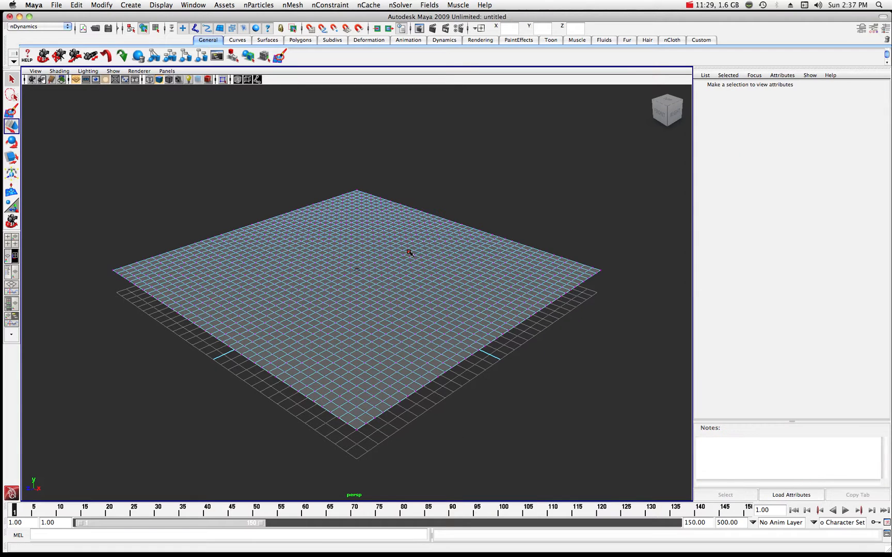
mouse_move(338, 274)
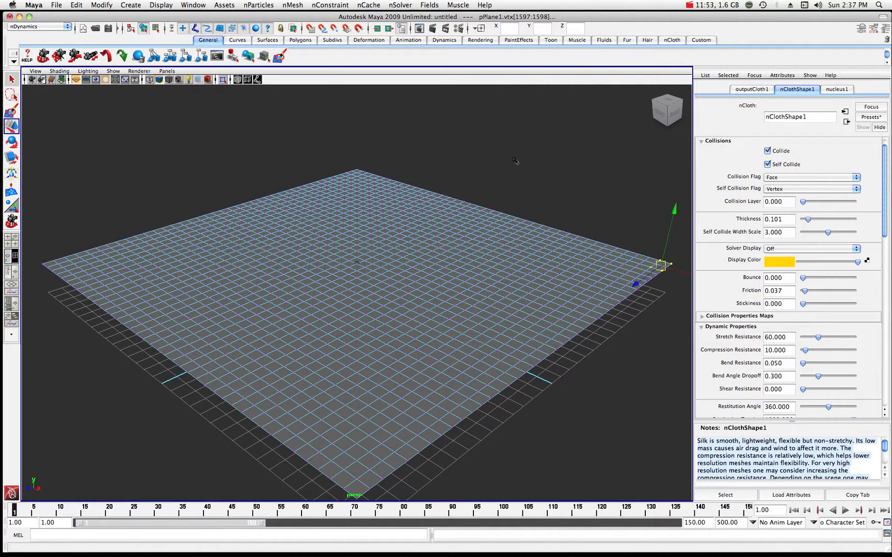
left_click(330, 5)
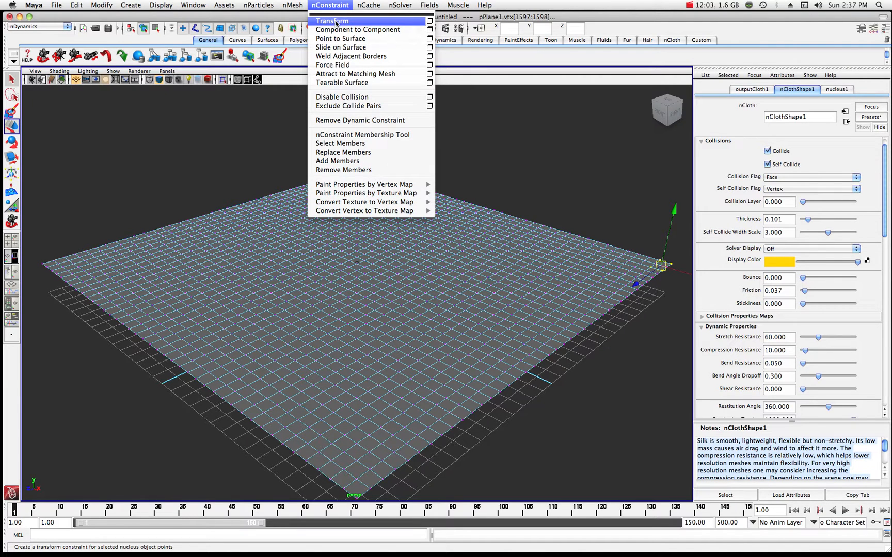
Pin the corner vertices with an nConstraint Transform, then reselect the cloth plane
left_click(332, 20)
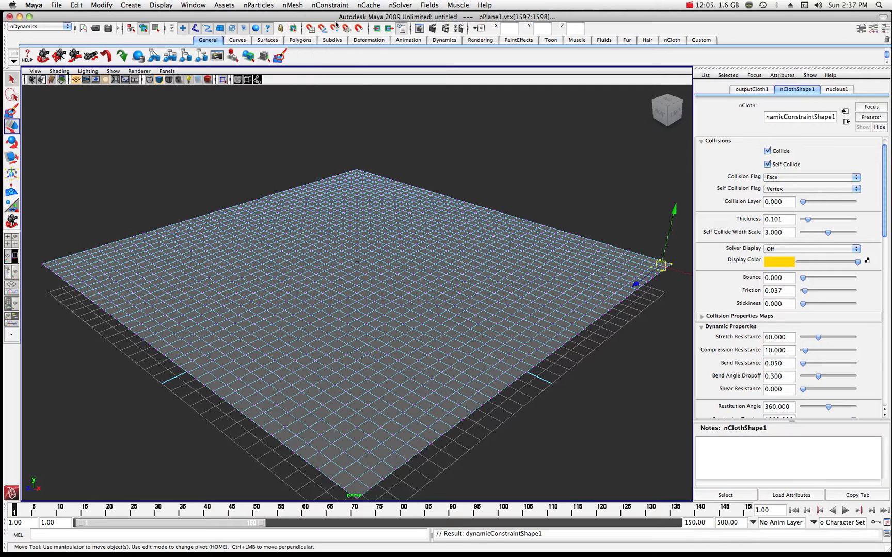
left_click(751, 90)
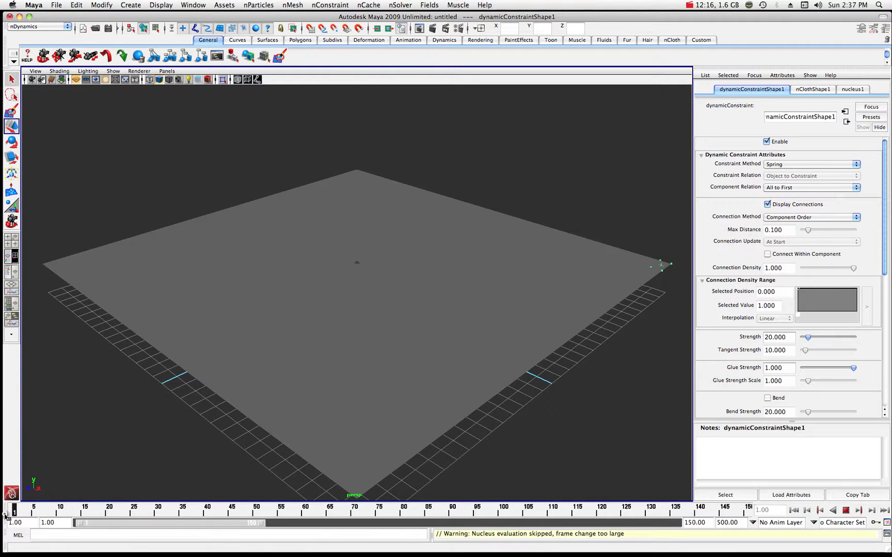
left_click(844, 511)
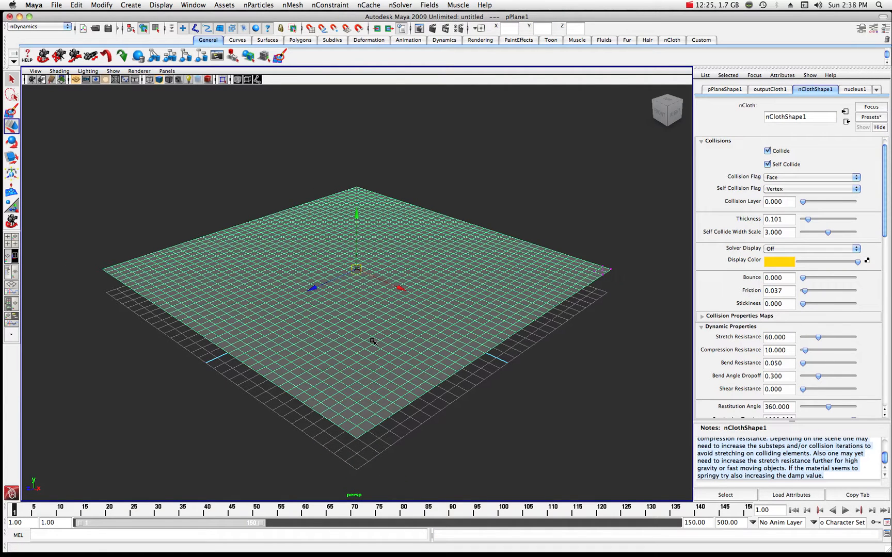
mouse_move(593, 273)
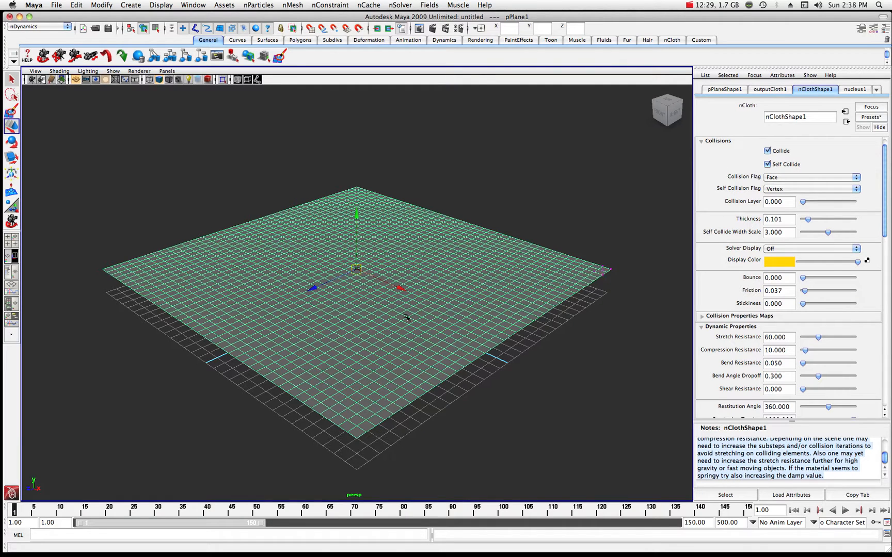
mouse_move(597, 273)
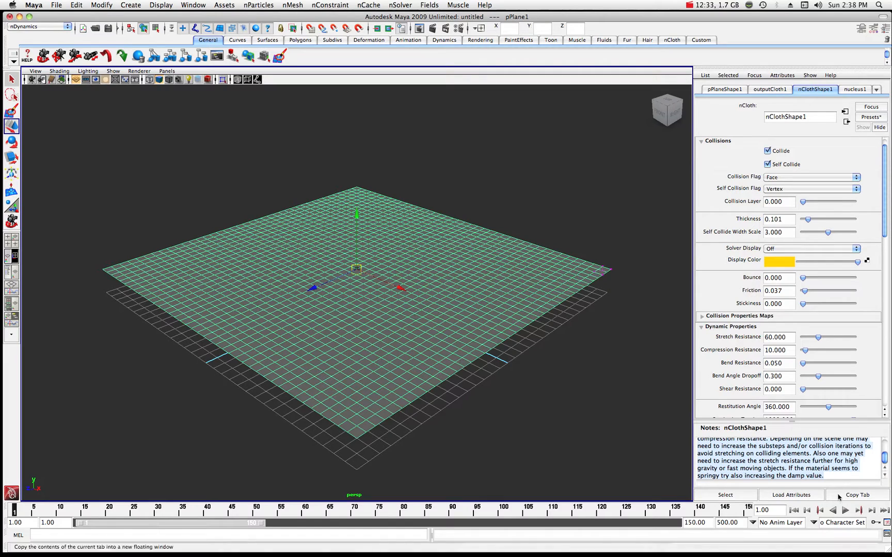
Play to about frame 99 to see the cloth hang from its pinned corner
left_click(843, 509)
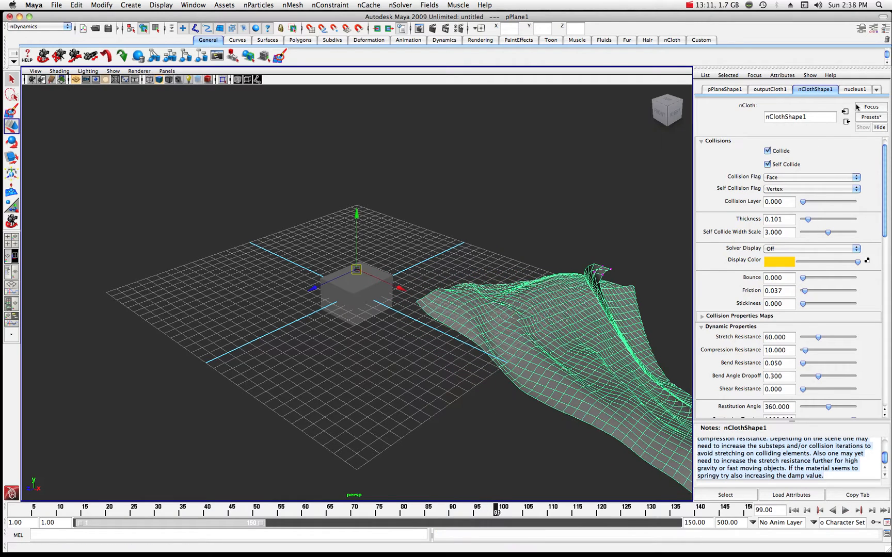
left_click(870, 117)
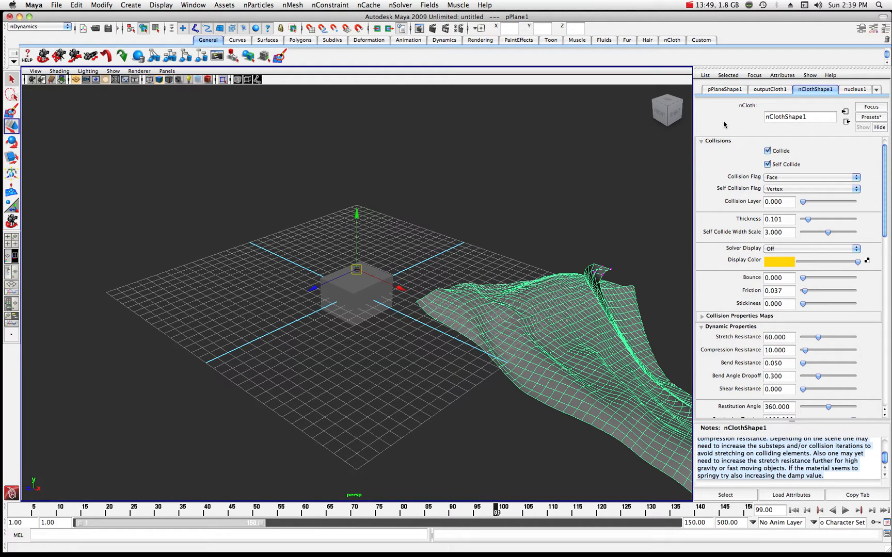
mouse_move(733, 124)
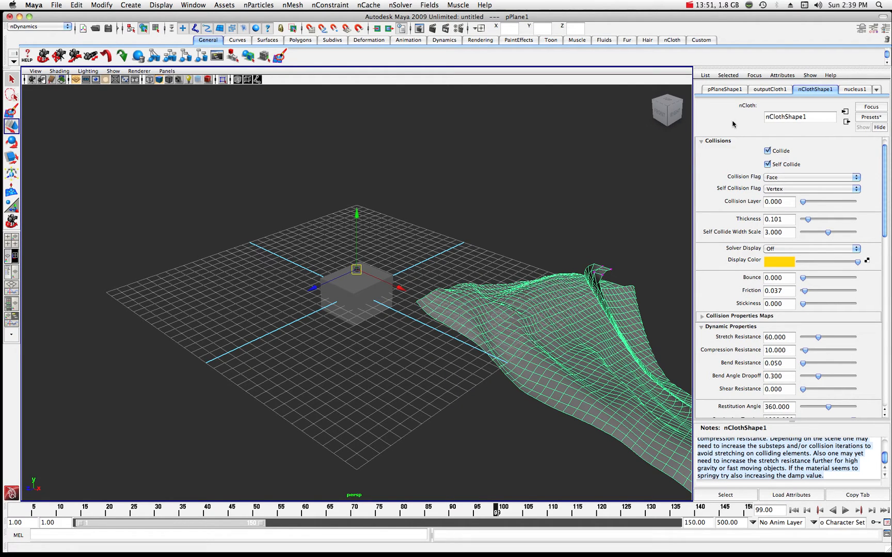